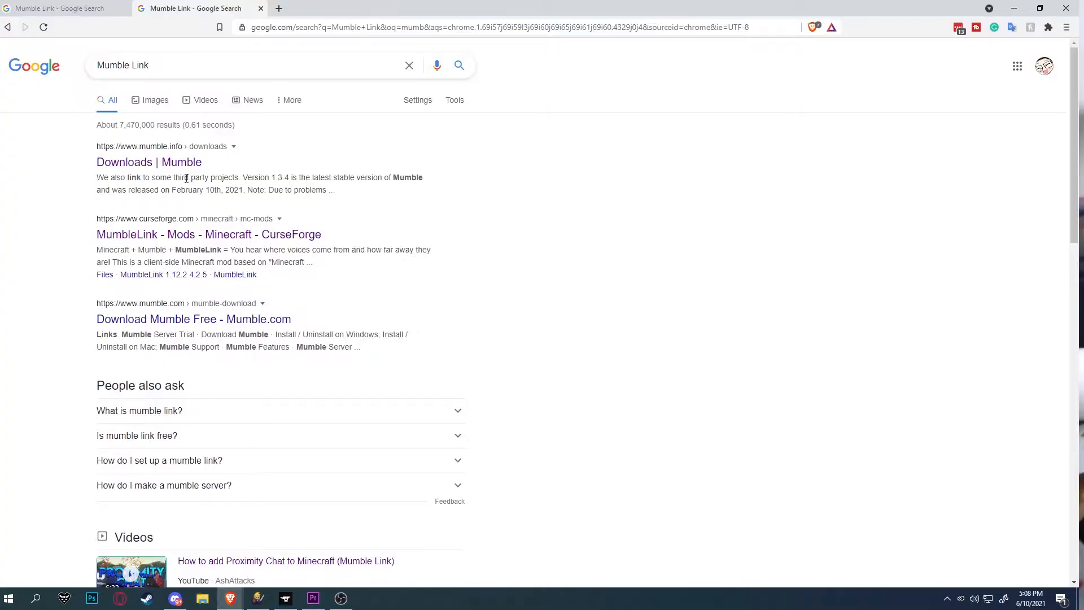
pyautogui.moveTo(148, 162)
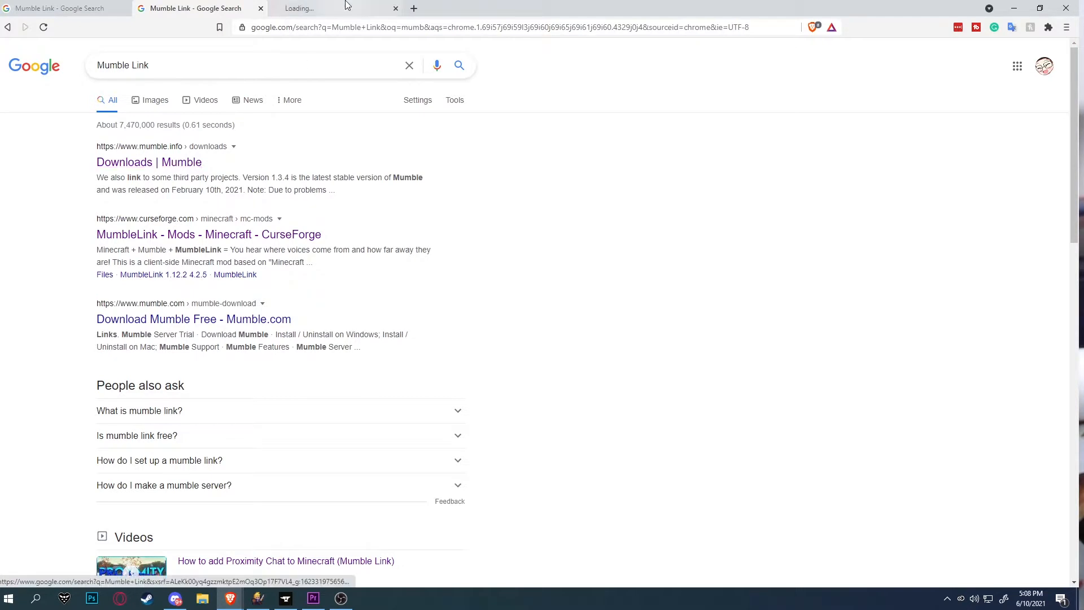
# Step: Open the 'Downloads | Mumble' result and scroll to the Windows download options
pyautogui.click(148, 162)
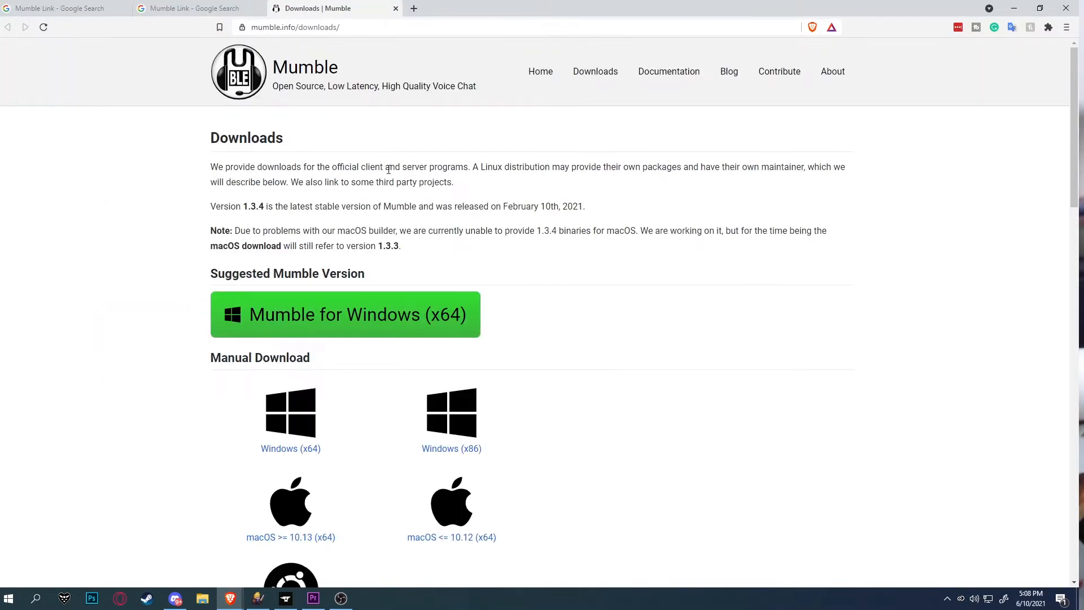
pyautogui.scroll(-3)
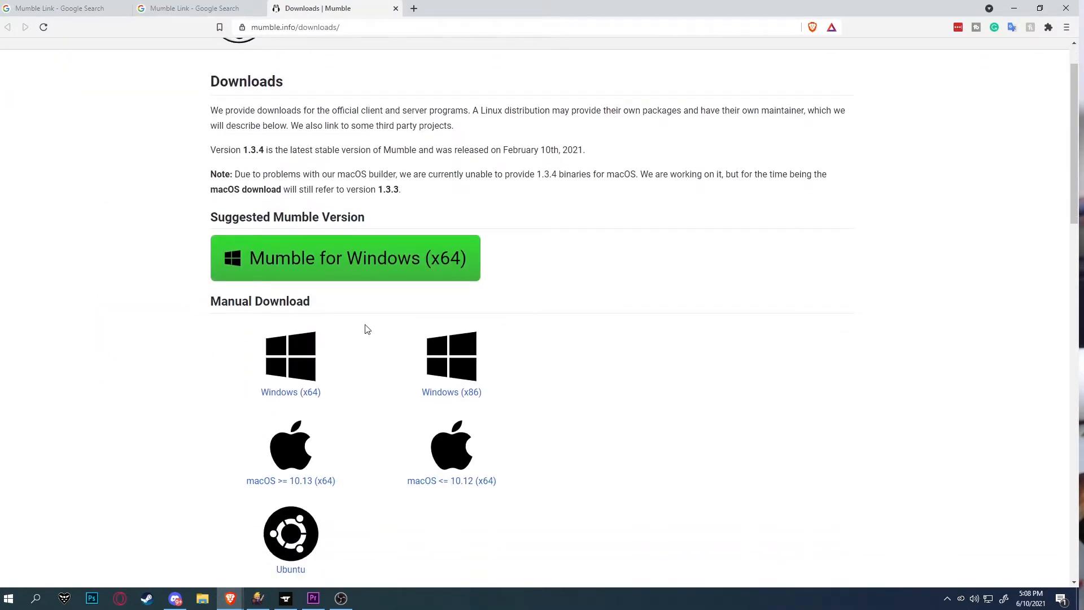
pyautogui.moveTo(314, 349)
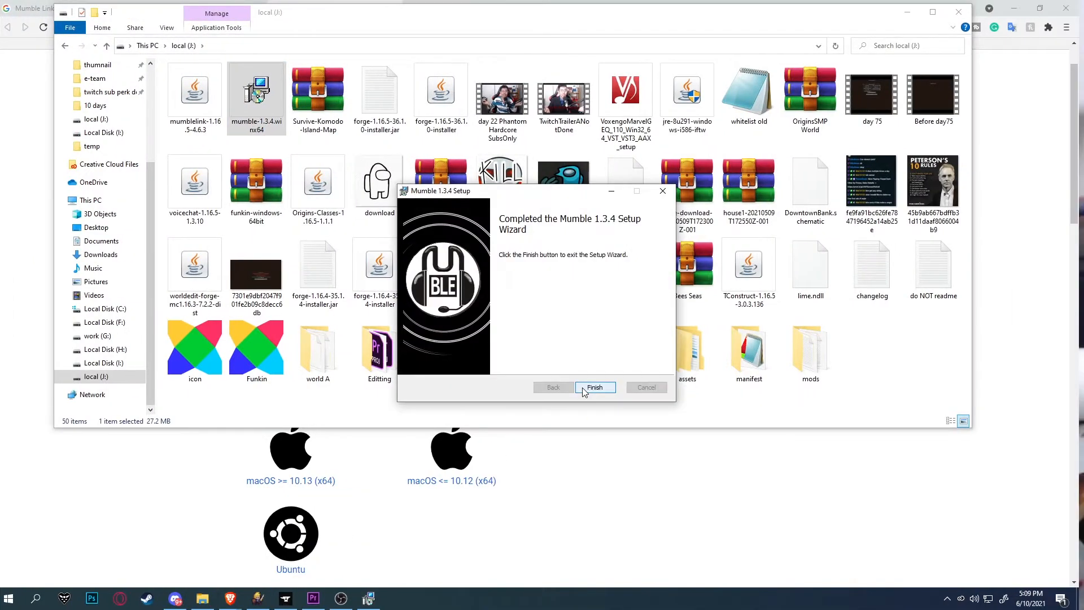
# Step: Finish the Mumble setup wizard and cancel the public server connect dialog
pyautogui.click(594, 387)
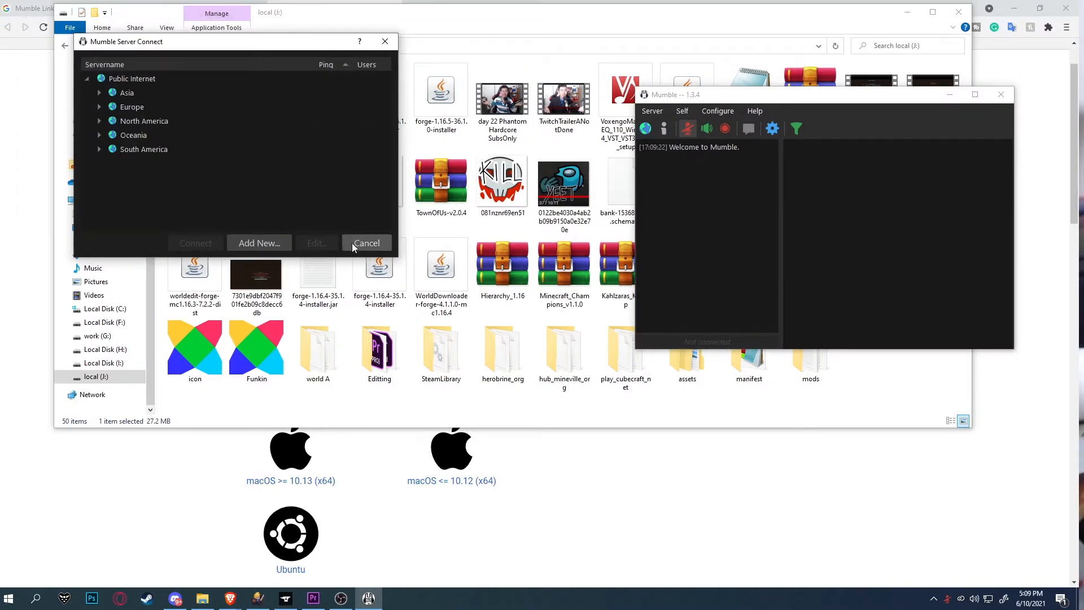
pyautogui.click(367, 243)
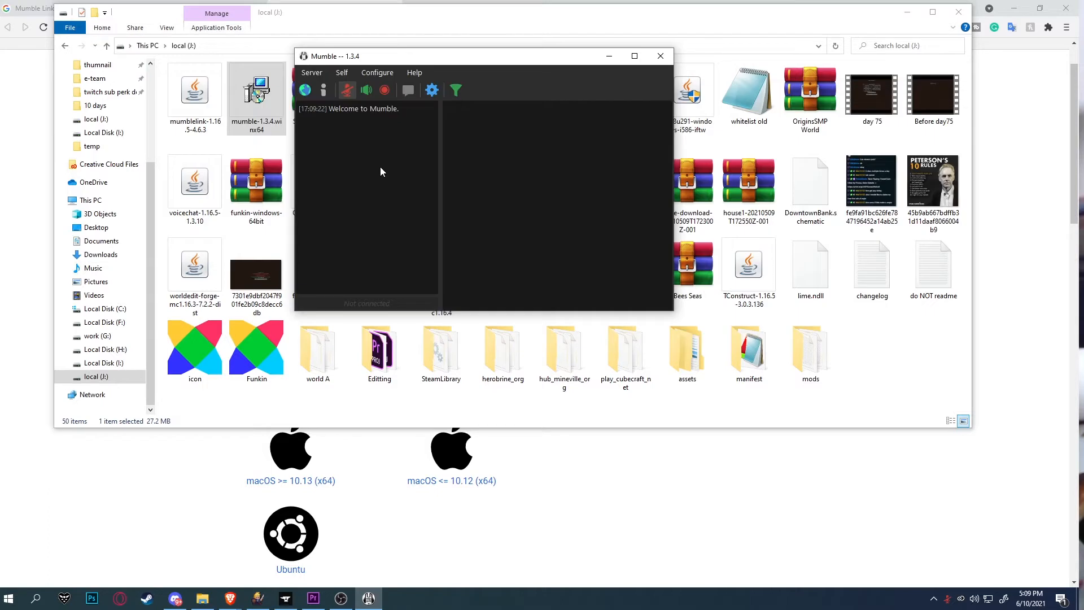
pyautogui.moveTo(391, 128)
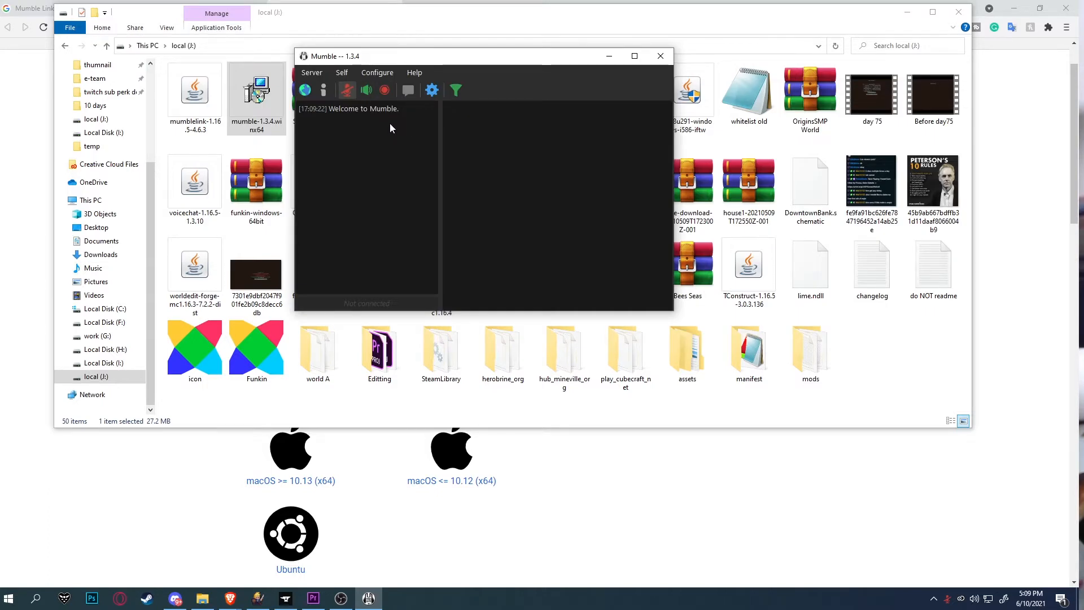
pyautogui.moveTo(431, 90)
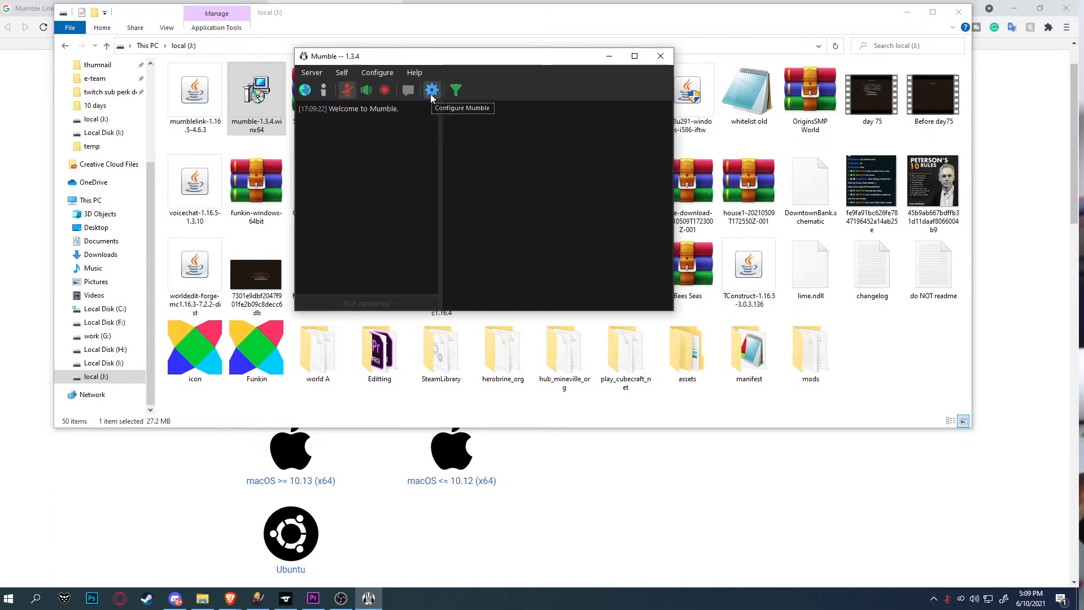
# Step: In Configure Mumble, try Push To Talk and return transmission to Voice Activity
pyautogui.click(430, 90)
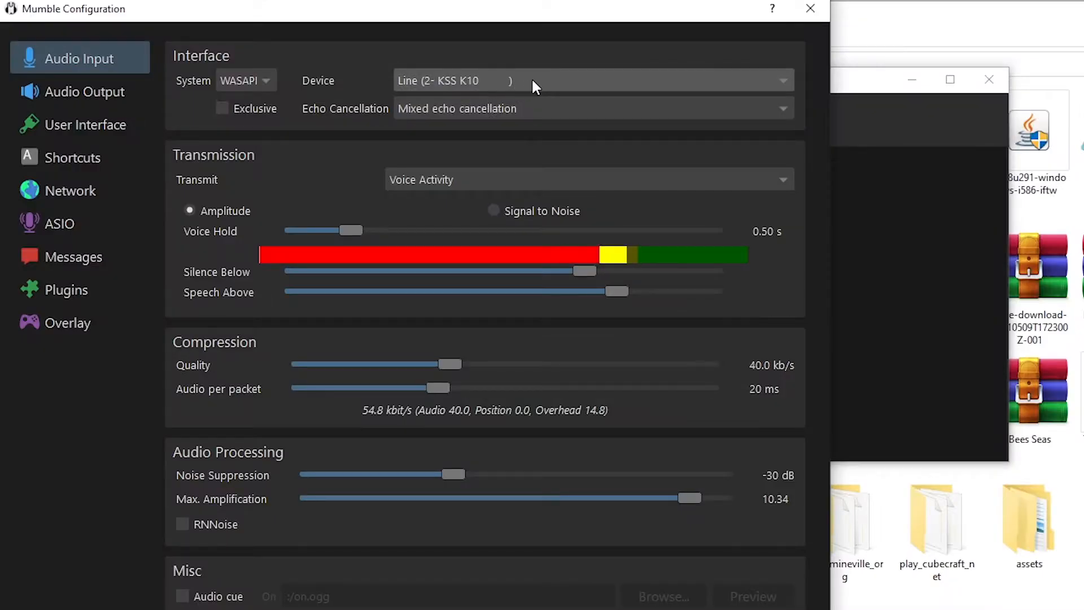
pyautogui.click(588, 178)
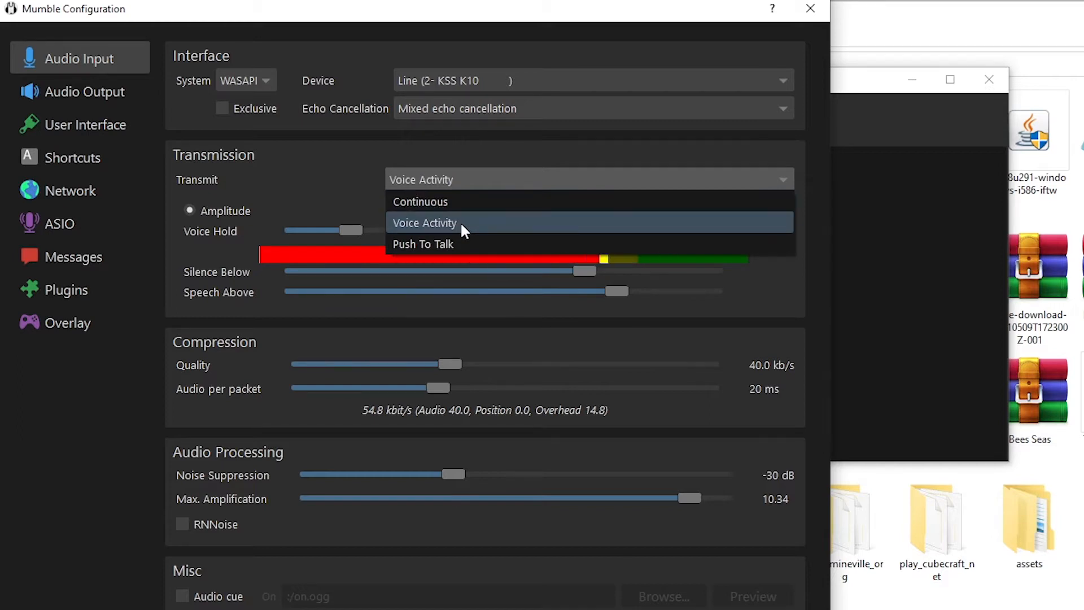
pyautogui.moveTo(617, 269)
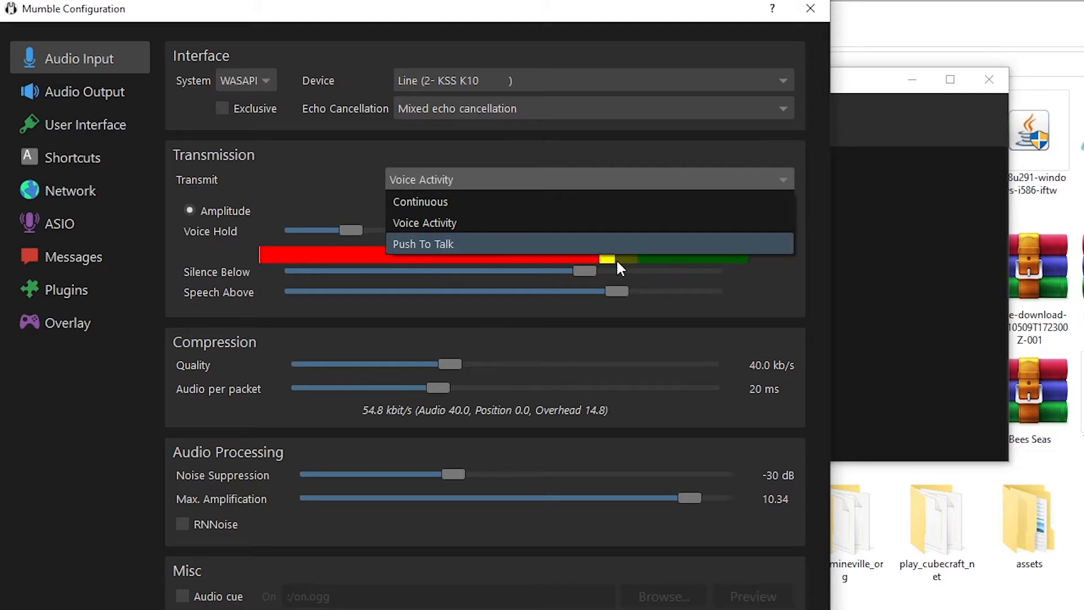
pyautogui.click(423, 244)
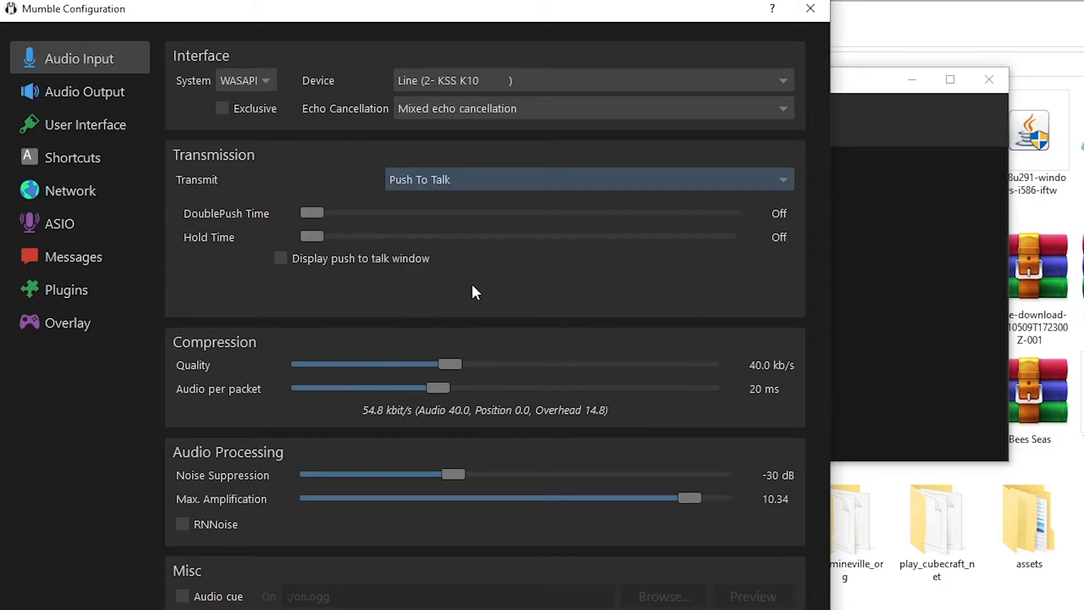
pyautogui.click(588, 179)
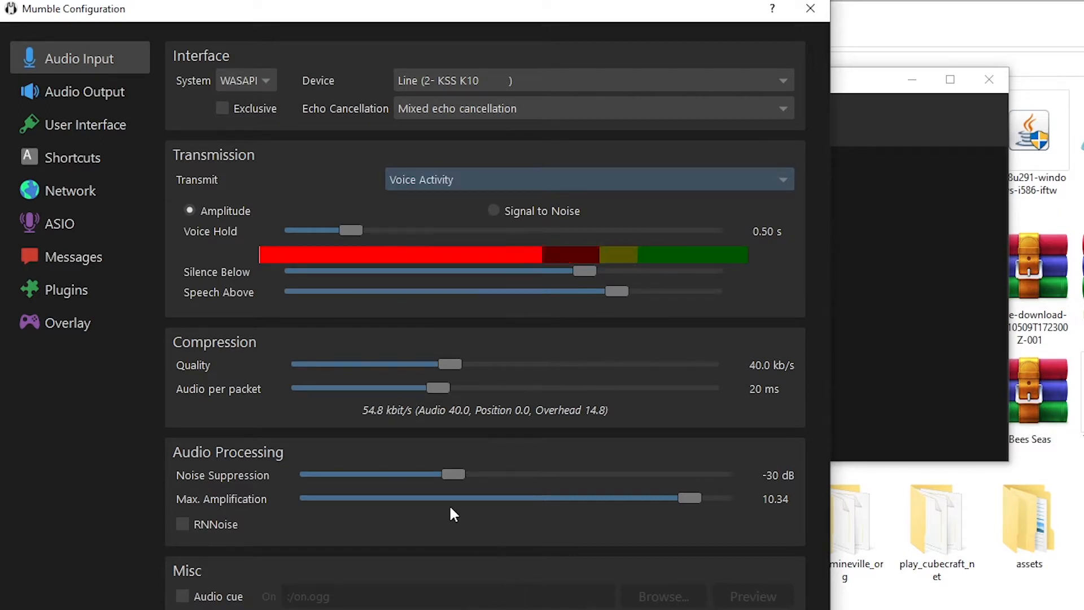
# Step: In Audio Output, lower positional audio Maximum Distance to 3.5 m
pyautogui.click(84, 92)
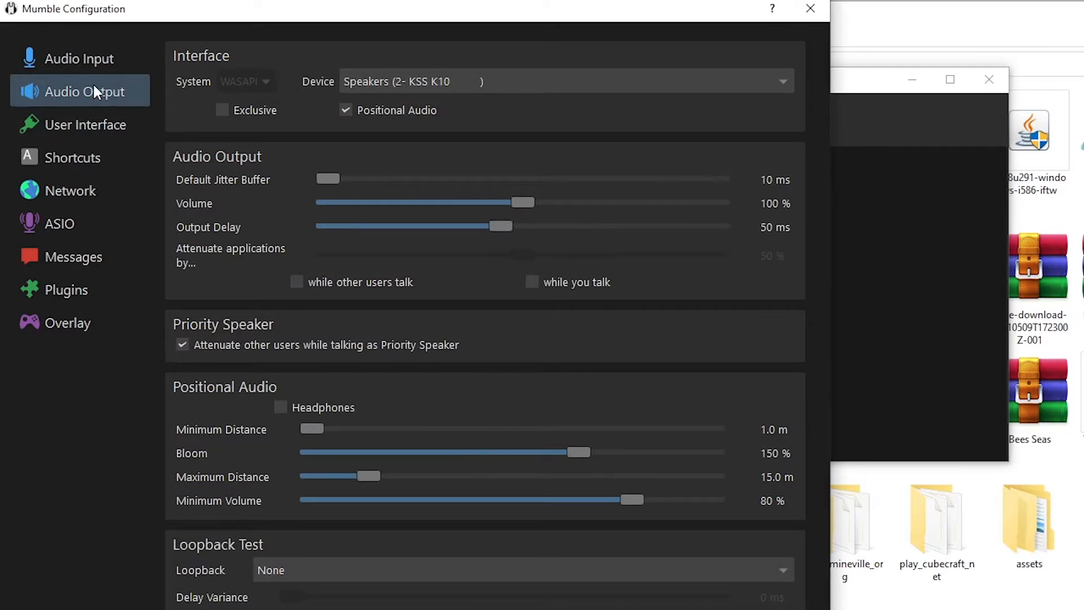
pyautogui.click(564, 80)
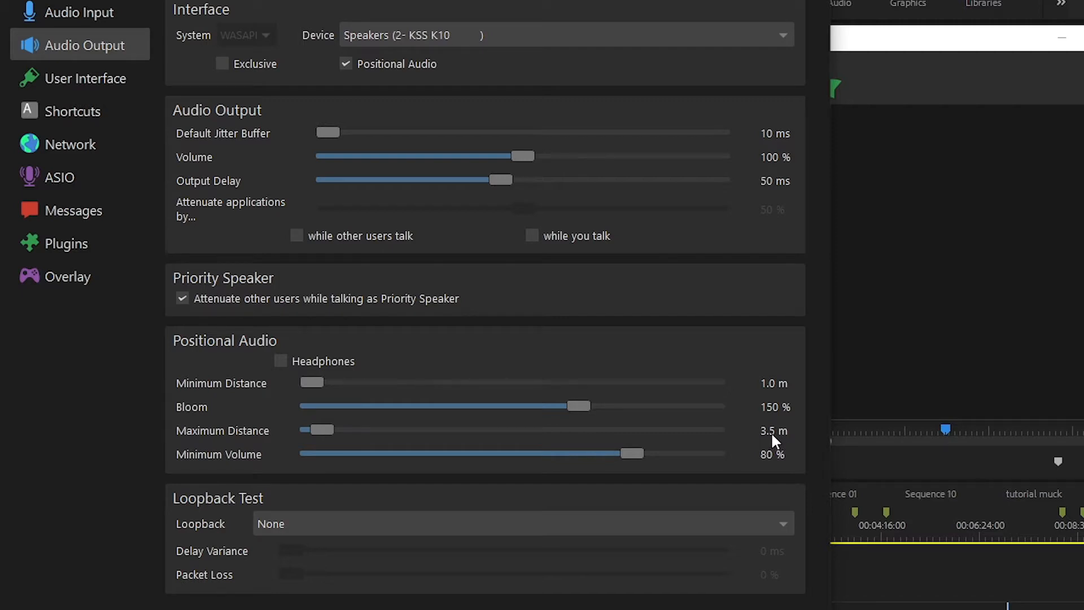
# Step: In User Interface settings, keep the Mumble - Dark theme
pyautogui.click(84, 78)
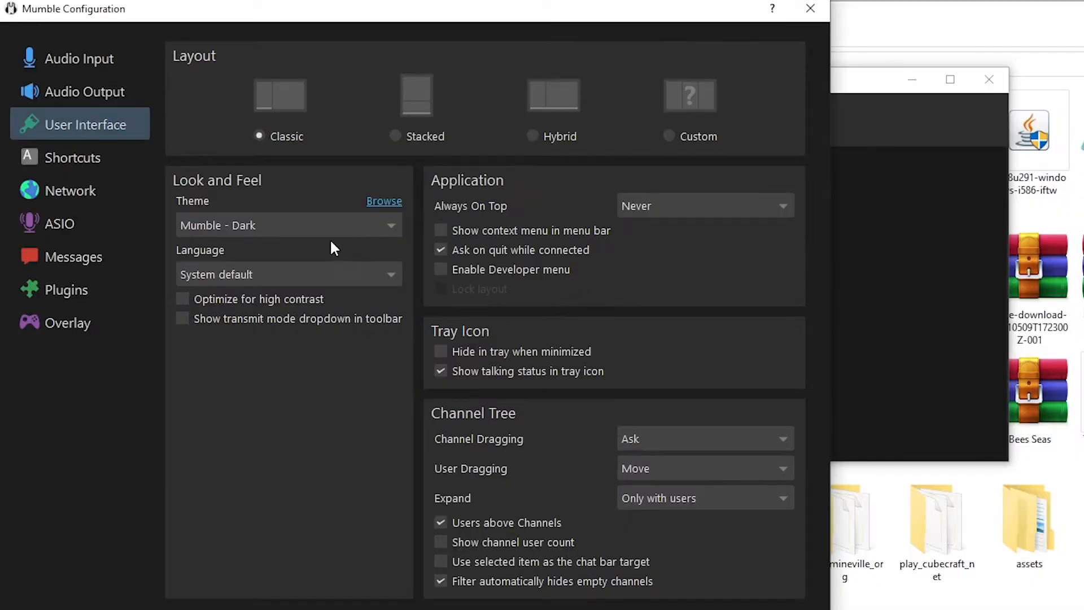
pyautogui.click(287, 225)
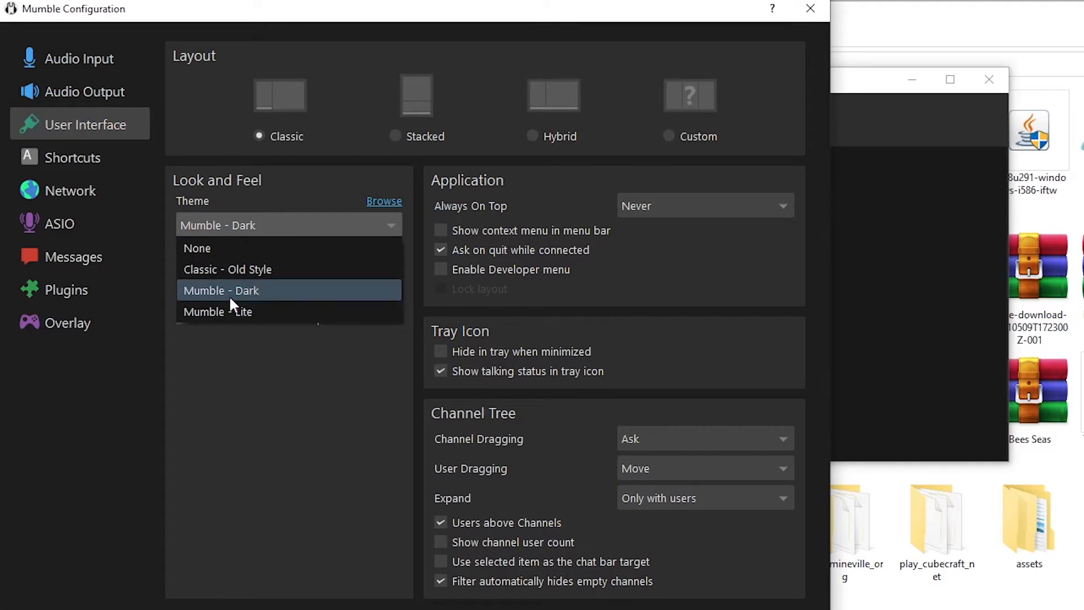
pyautogui.click(221, 289)
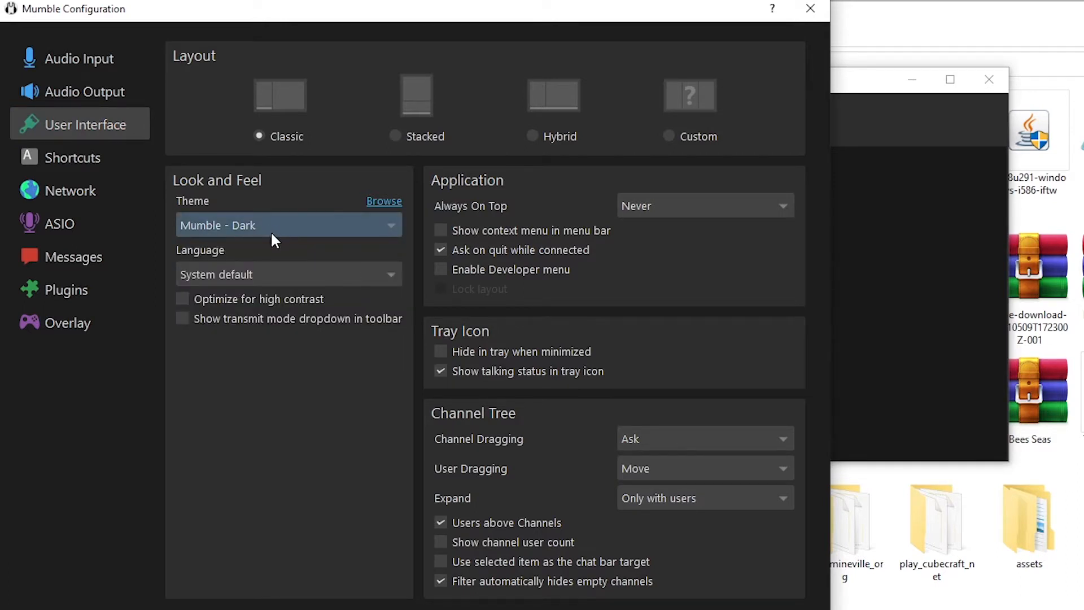
# Step: Review the Shortcuts and Network settings, then move to the Plugins page
pyautogui.click(73, 157)
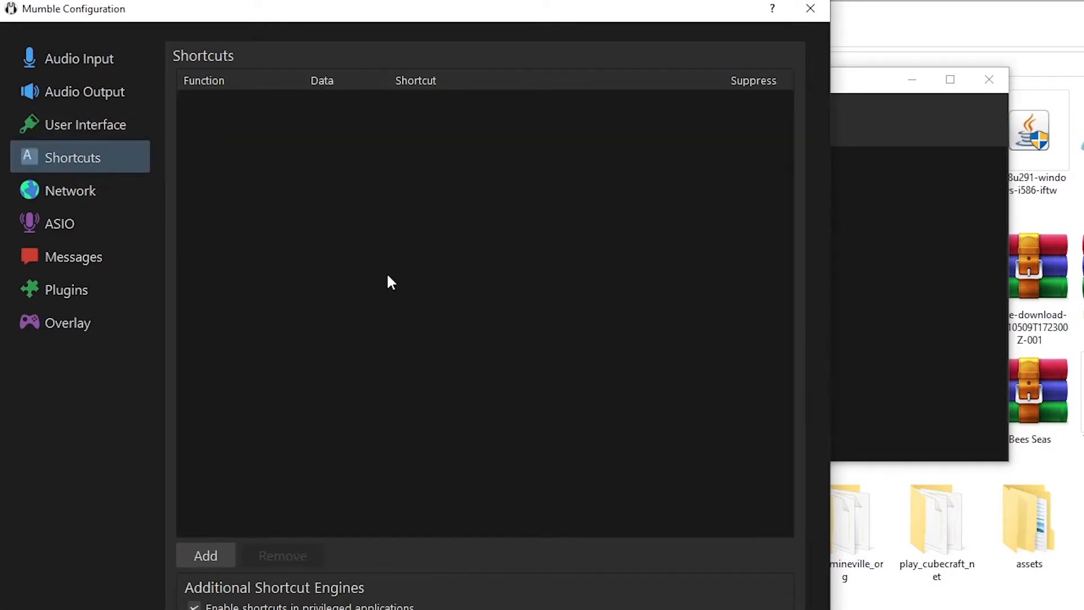
pyautogui.moveTo(69, 191)
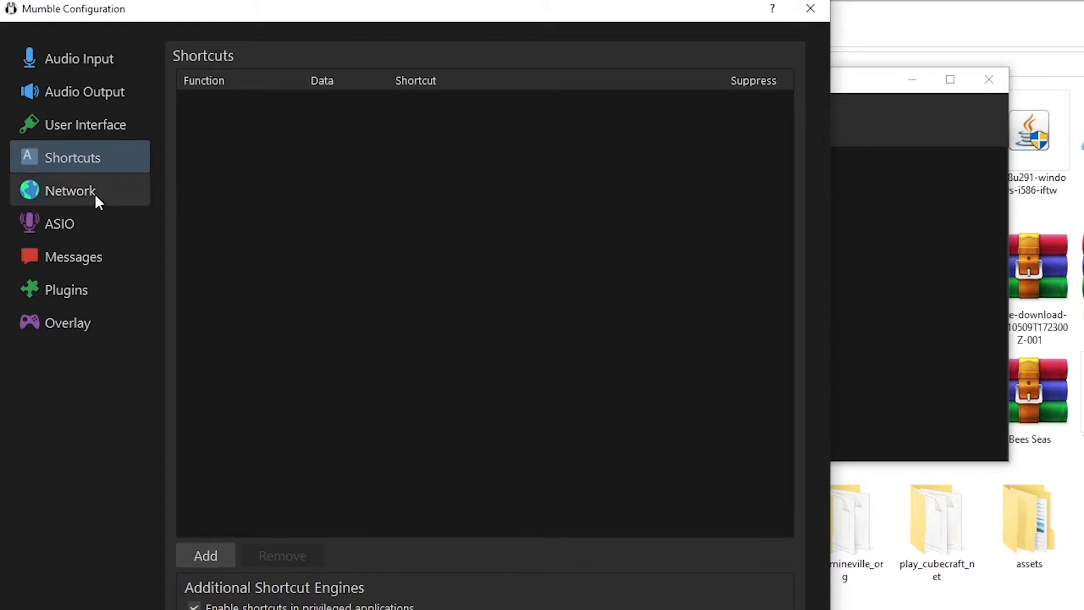
pyautogui.click(70, 191)
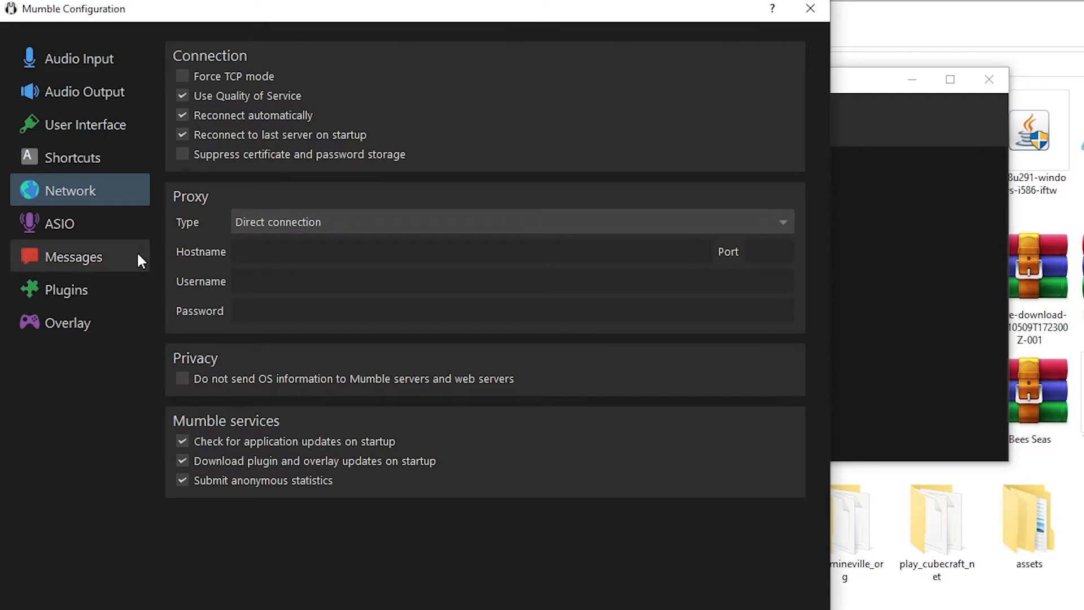
pyautogui.click(68, 289)
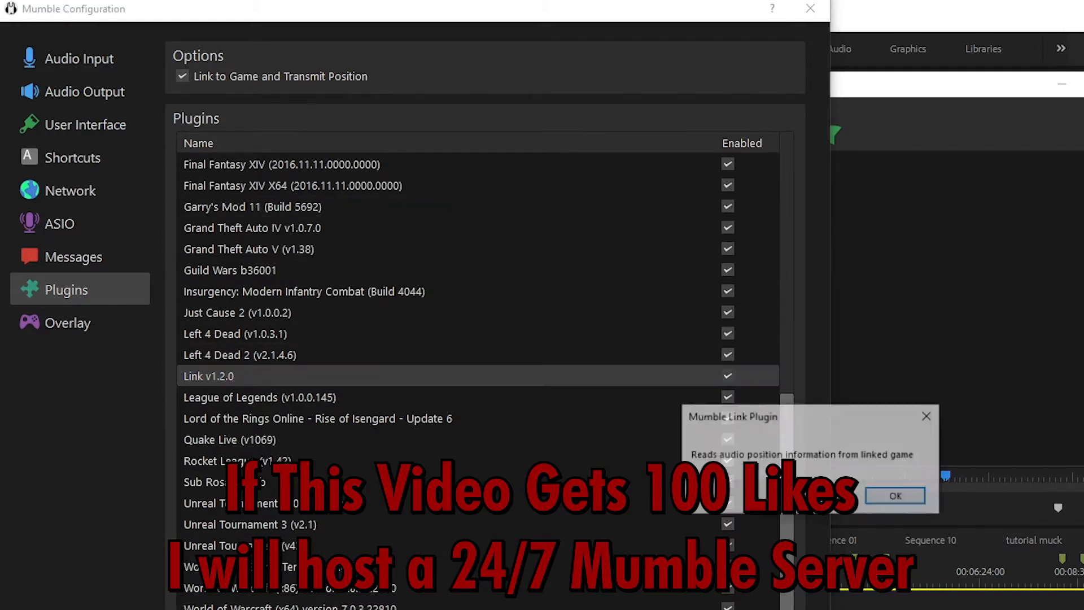
# Step: Confirm Link v1.2.0 is enabled with game linking on, then save and close the settings
pyautogui.click(893, 495)
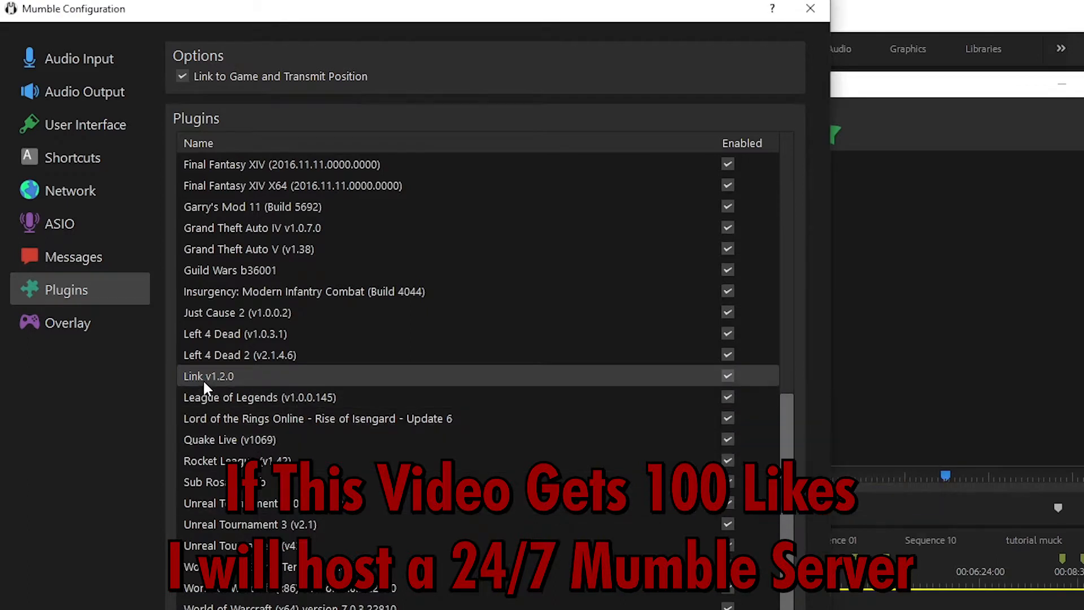
pyautogui.moveTo(237, 372)
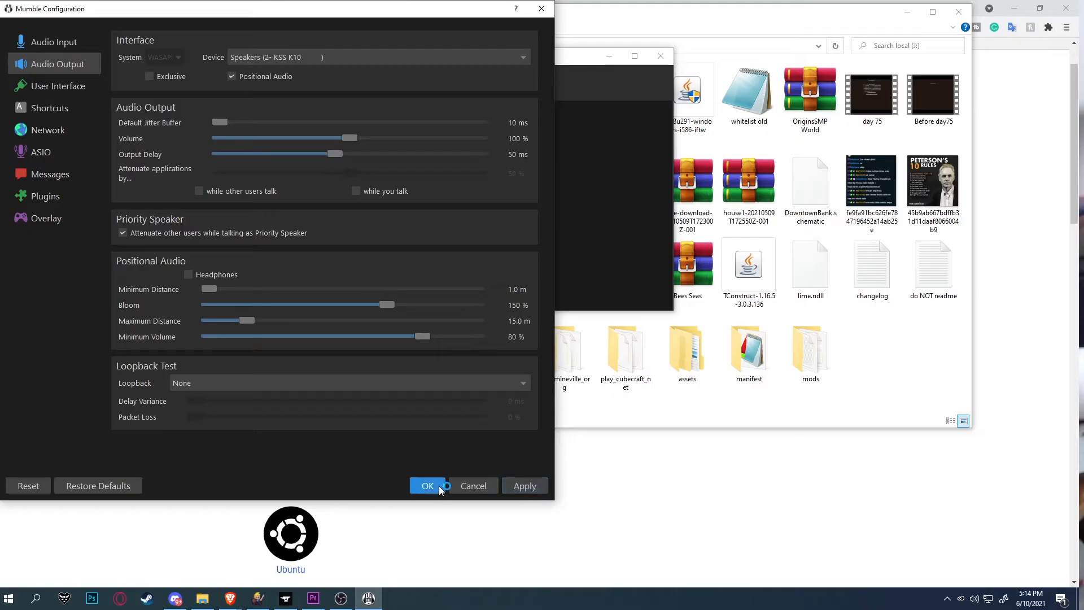
pyautogui.click(427, 486)
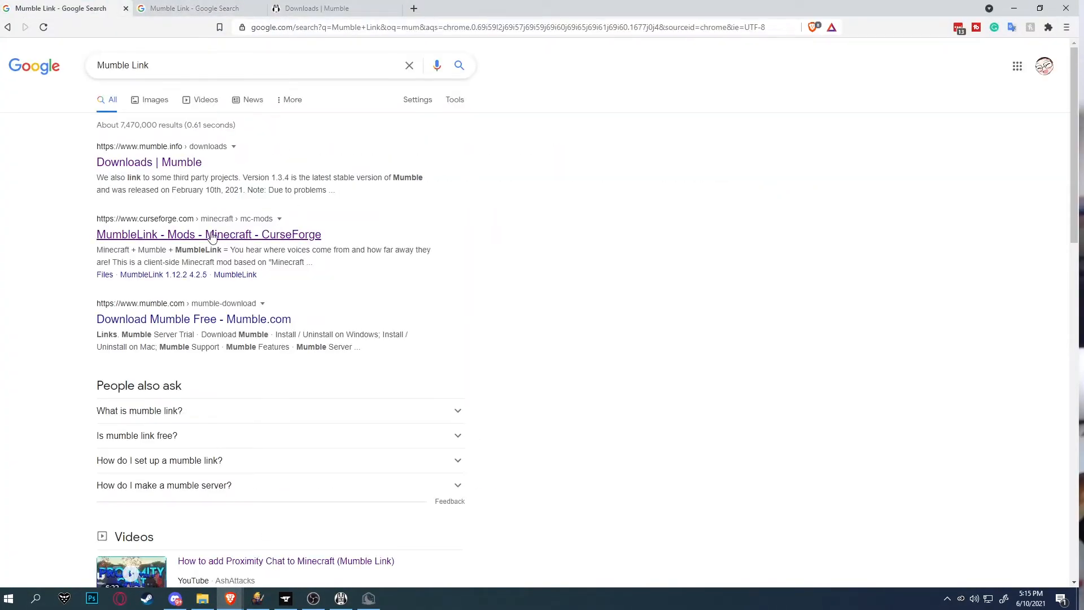
# Step: Open the MumbleLink mod page on CurseForge and read through its description
pyautogui.click(262, 8)
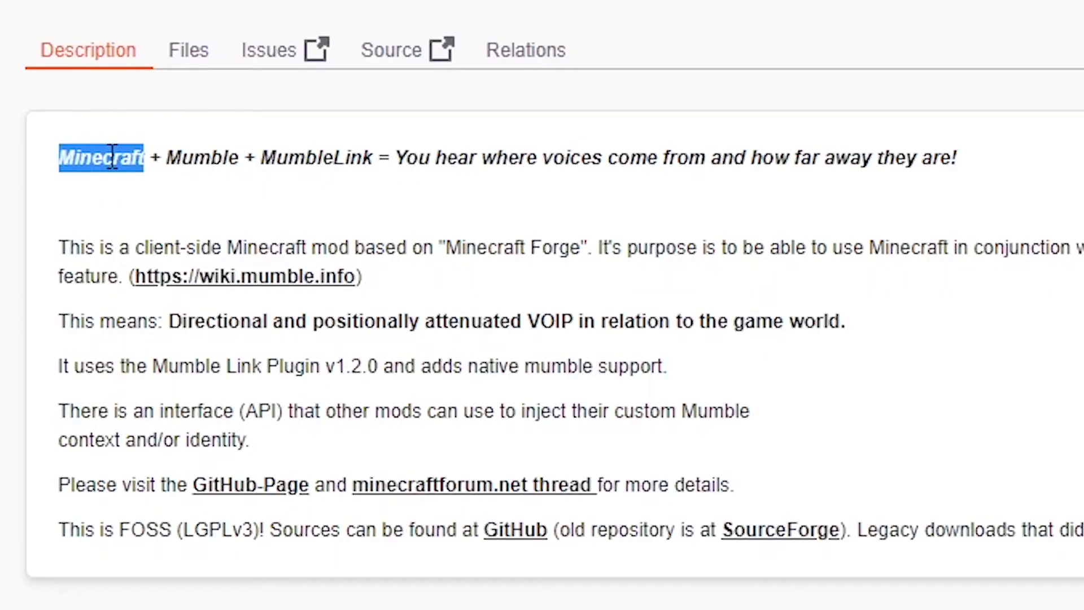
pyautogui.click(283, 157)
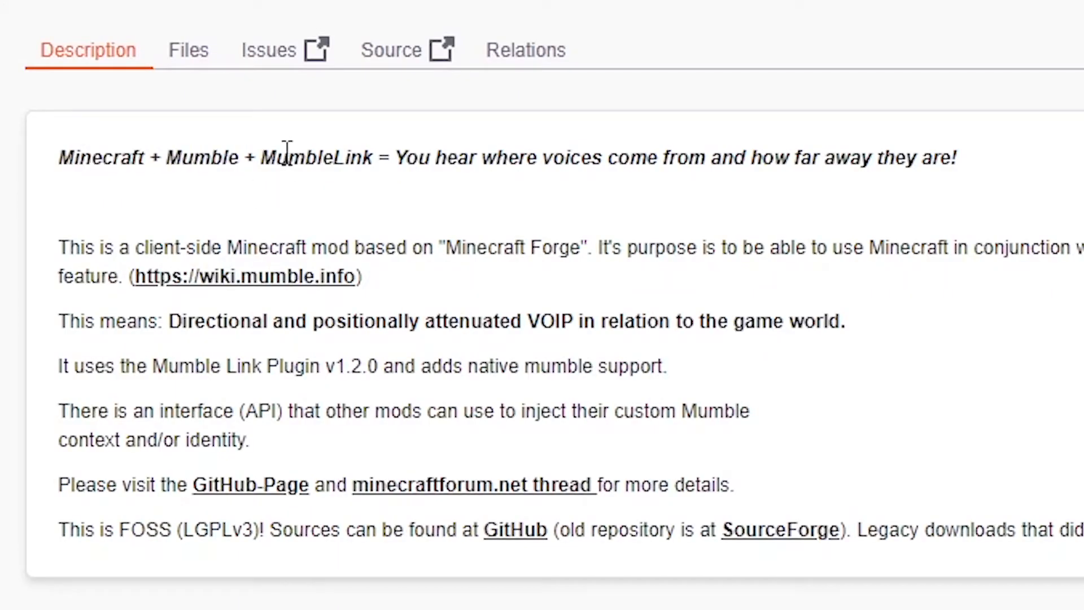
pyautogui.moveTo(453, 152)
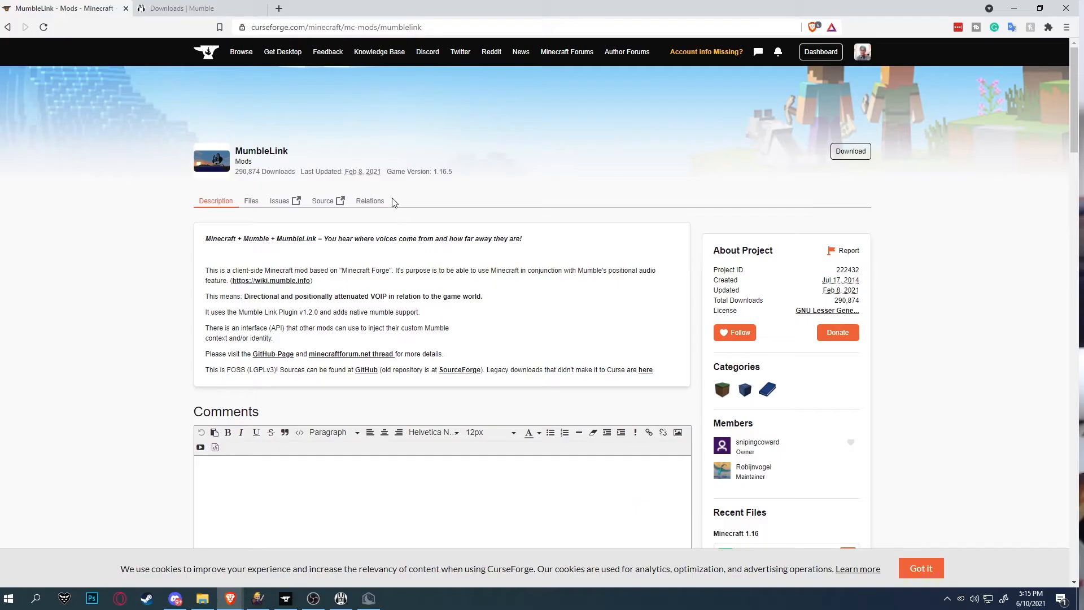
pyautogui.scroll(-3)
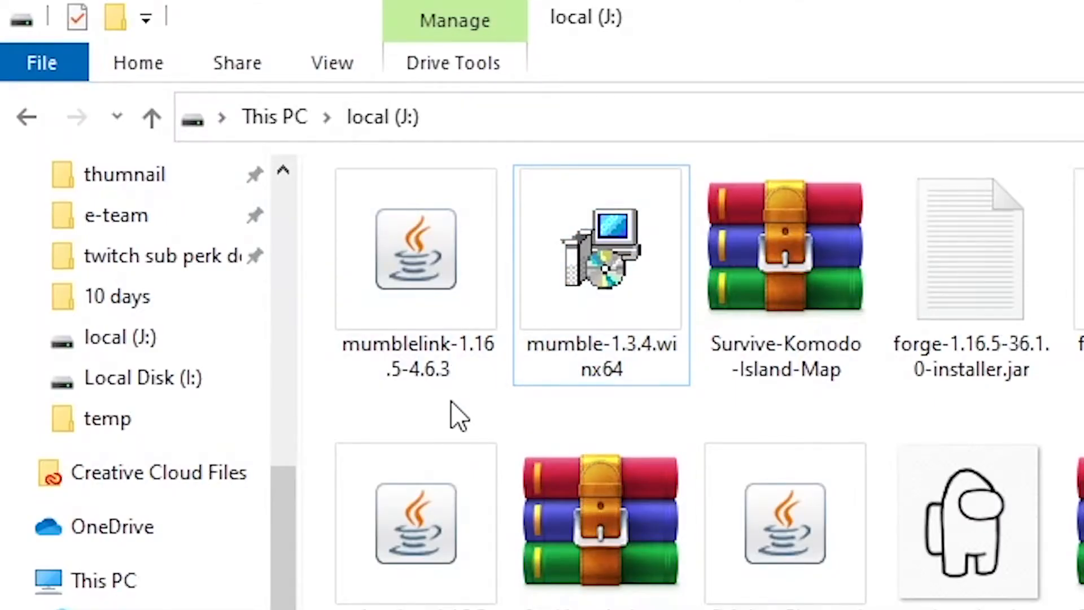
# Step: Select the mumblelink-1.16.5-4.6.3 file on the local (J:) drive
pyautogui.click(415, 250)
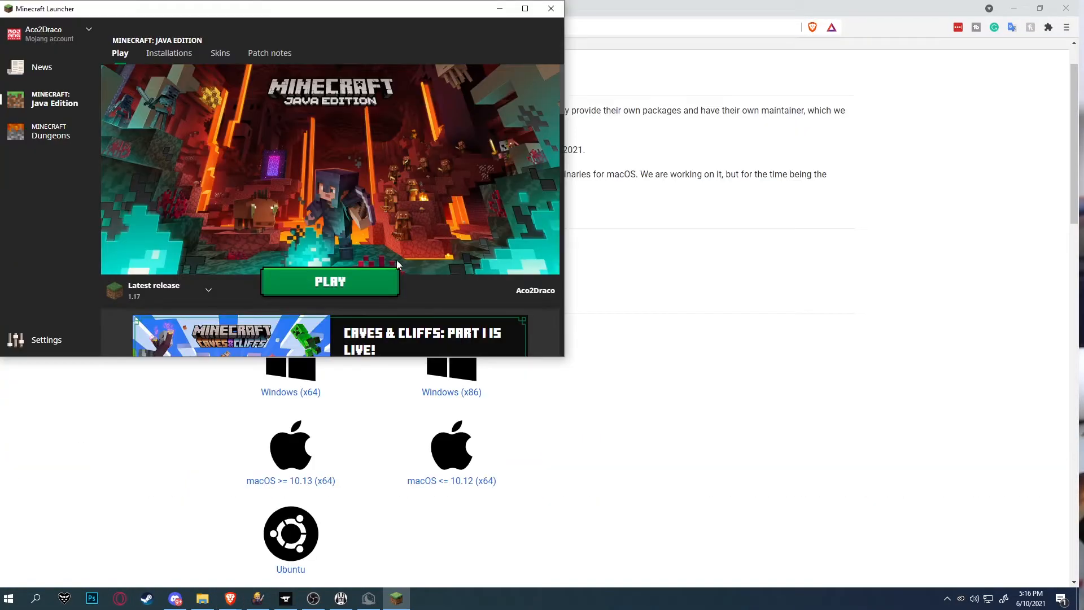
pyautogui.moveTo(268, 314)
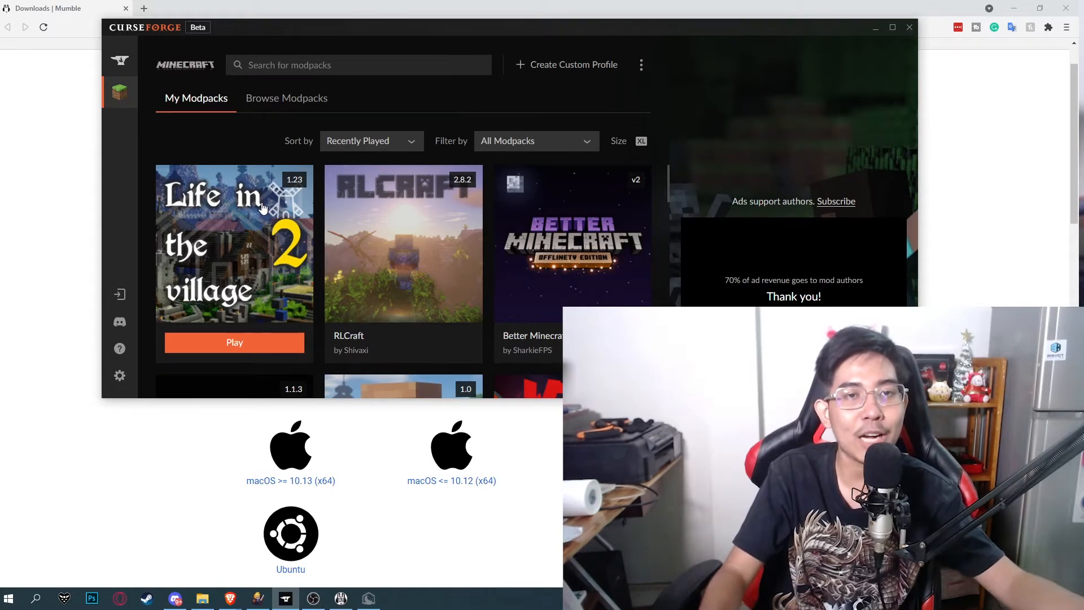
# Step: Open the Life in the village 2 modpack's instance folder via its options menu
pyautogui.click(233, 242)
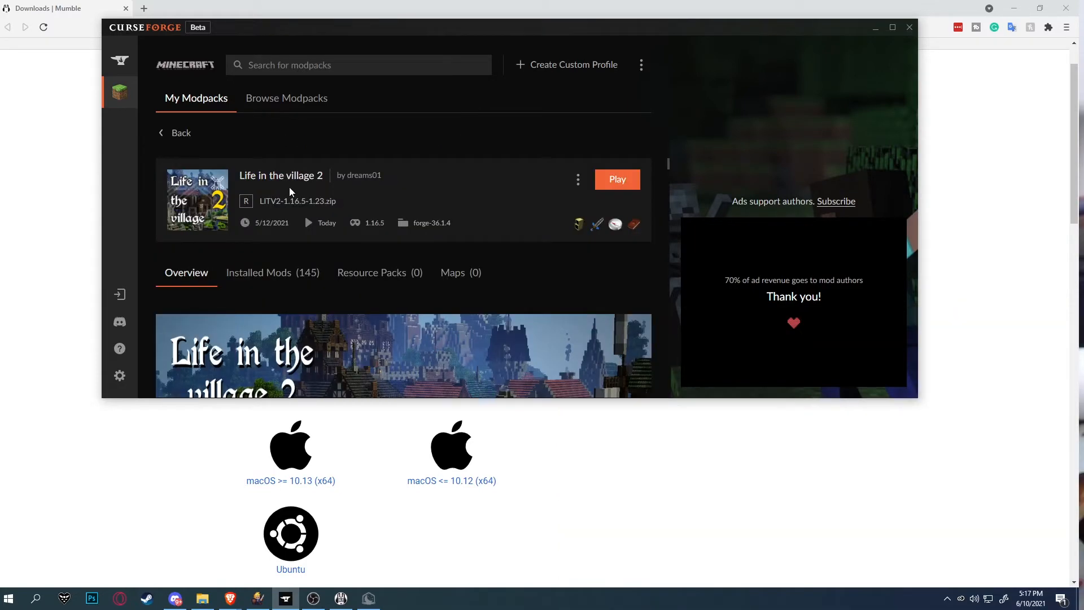
pyautogui.click(576, 180)
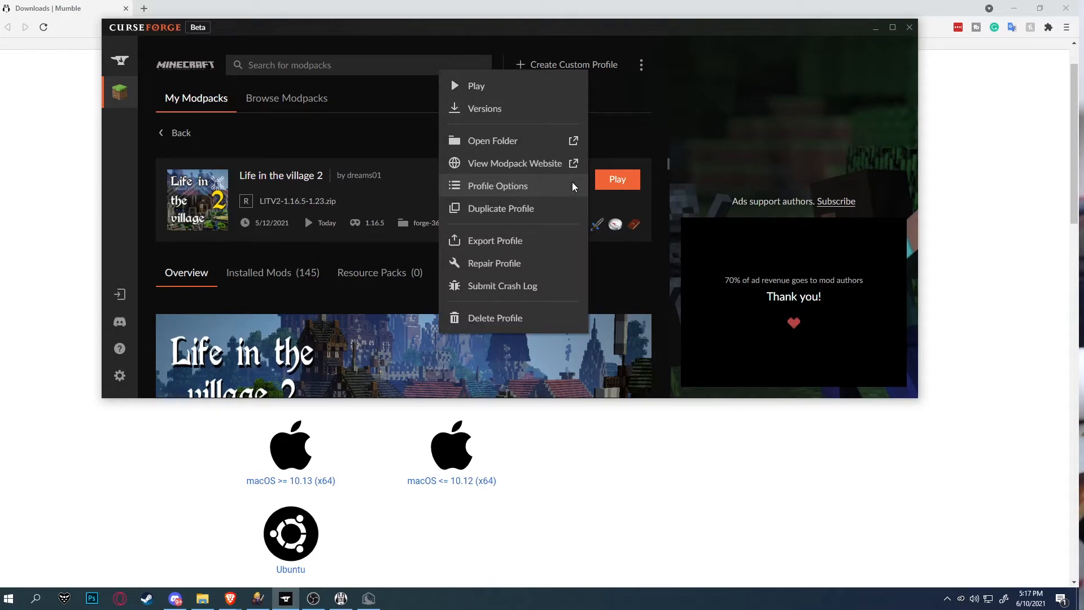
pyautogui.click(493, 140)
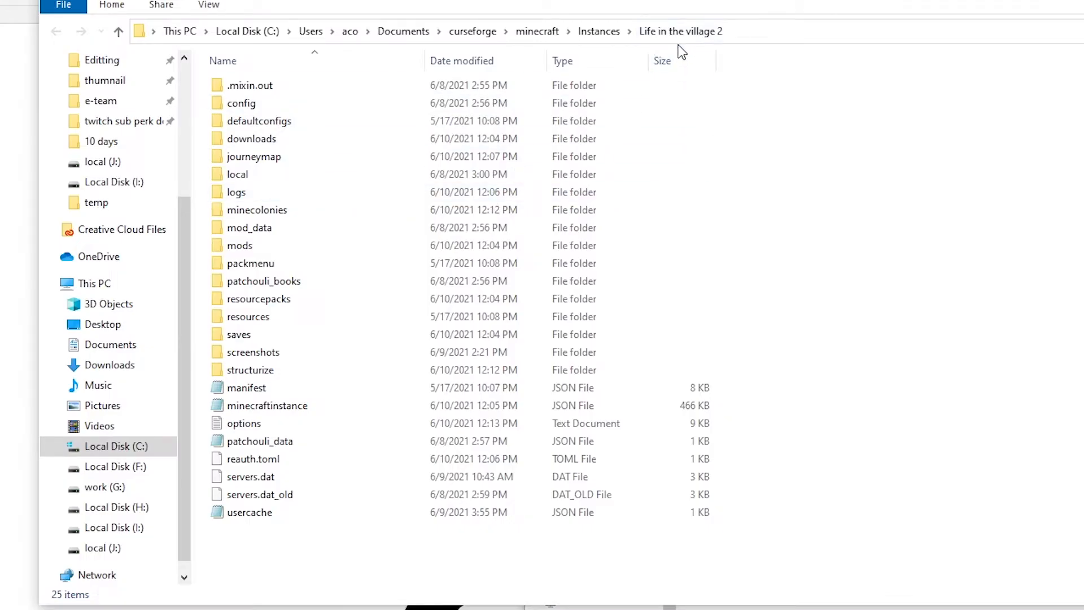
pyautogui.moveTo(680, 31)
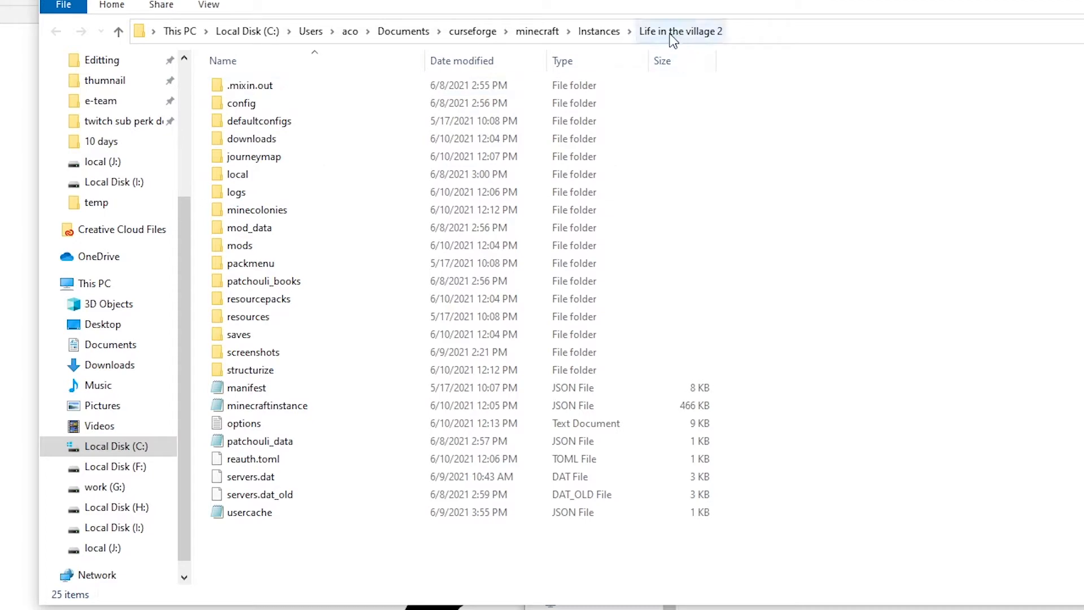
pyautogui.moveTo(386, 201)
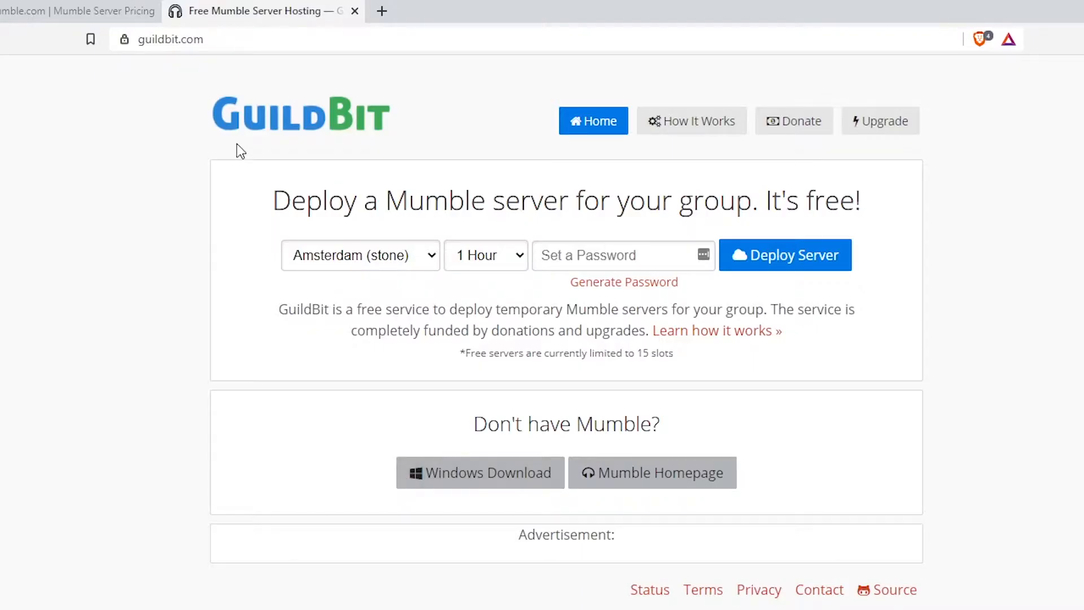
pyautogui.moveTo(151, 59)
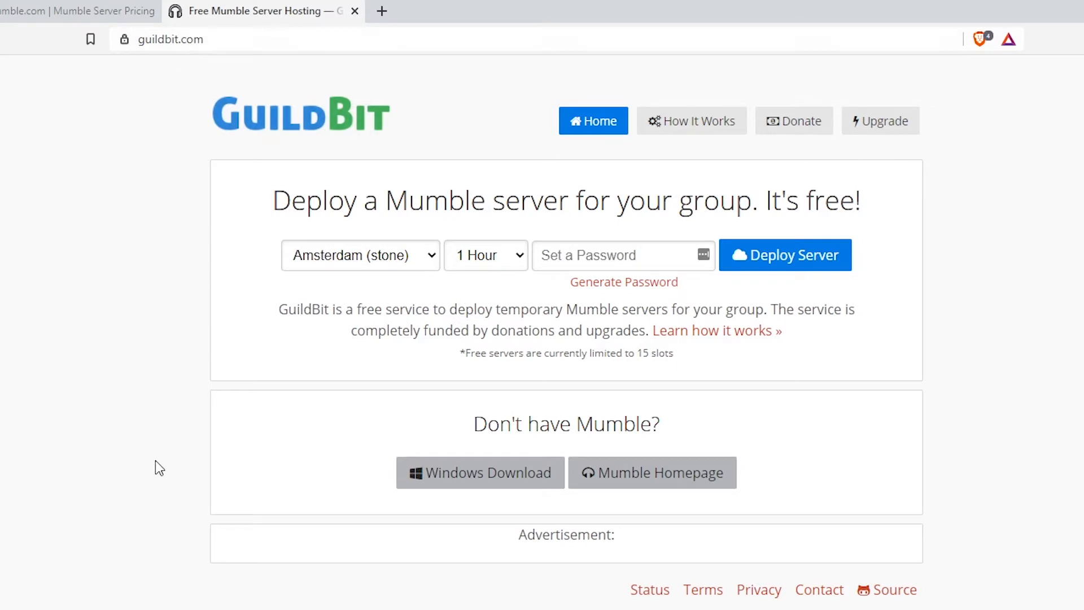
pyautogui.moveTo(161, 452)
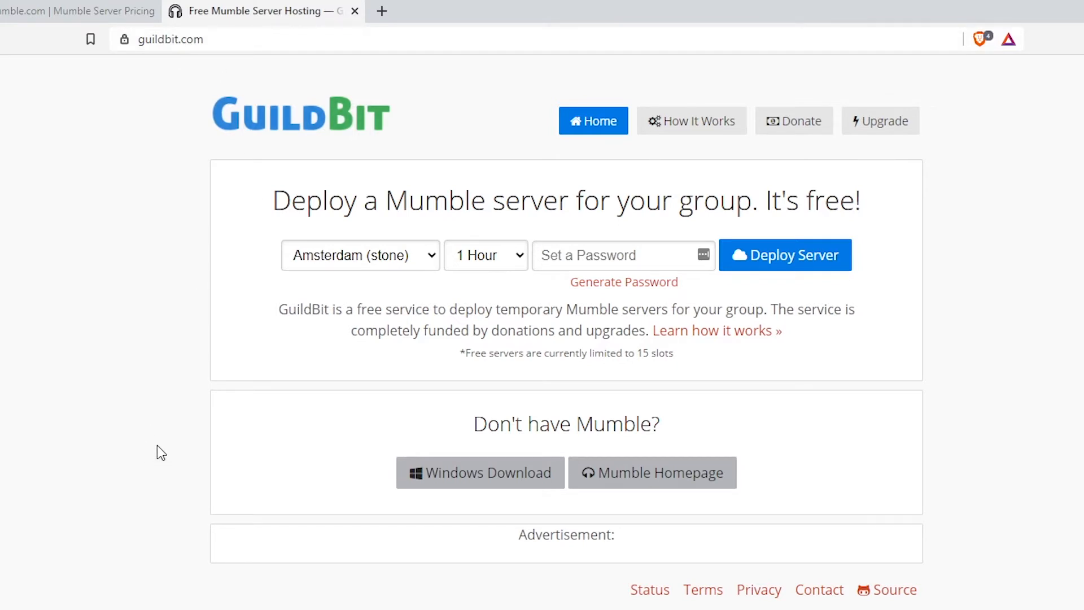
pyautogui.moveTo(249, 194)
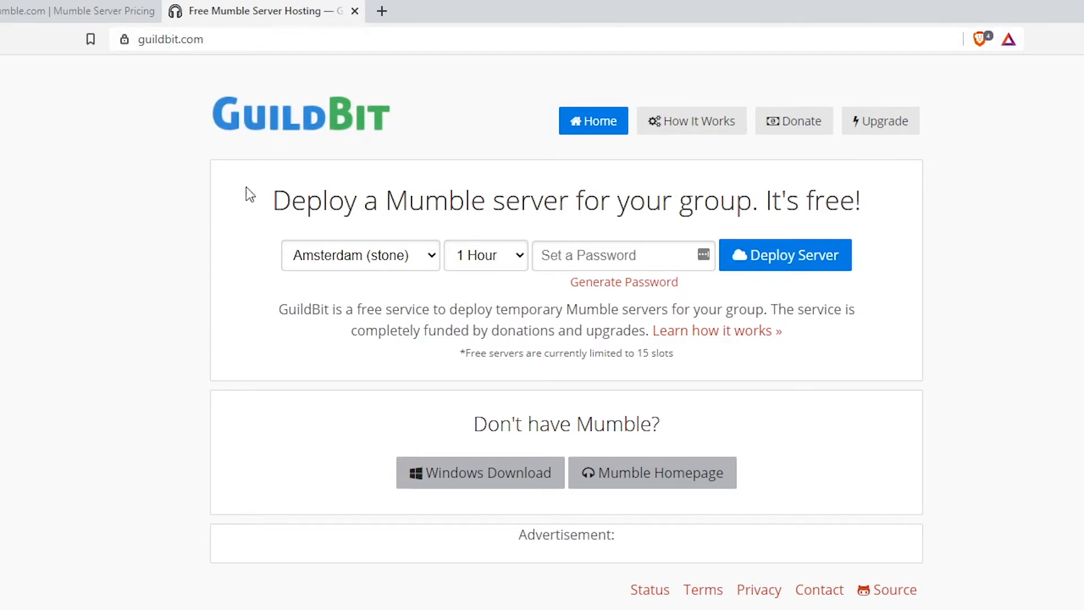
# Step: Deploy a free Mumble server in San Francisco (iron) with a generated password
pyautogui.click(360, 255)
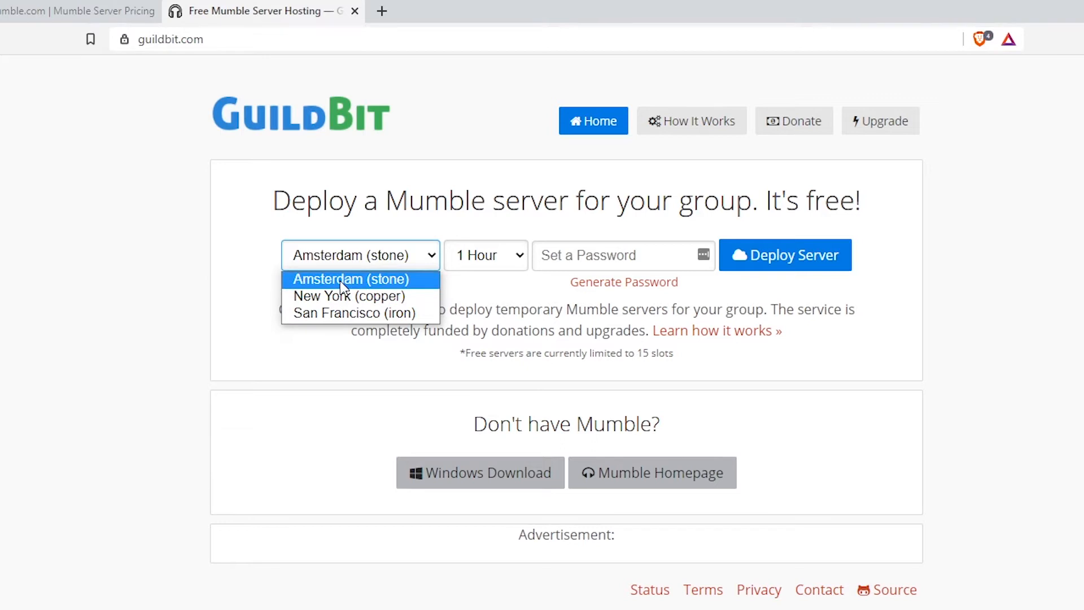
pyautogui.moveTo(353, 313)
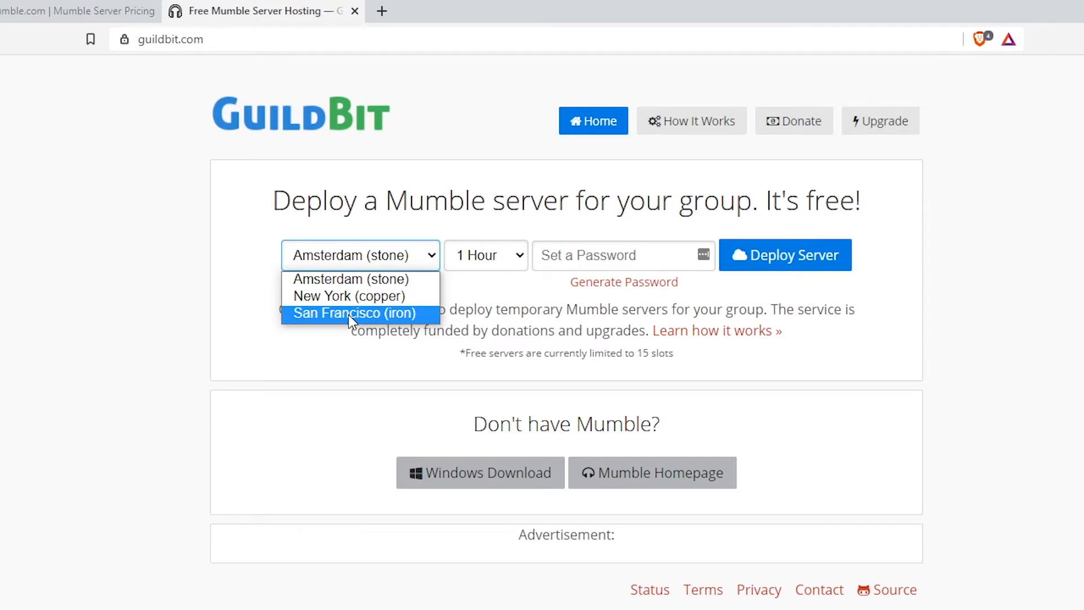
pyautogui.click(354, 312)
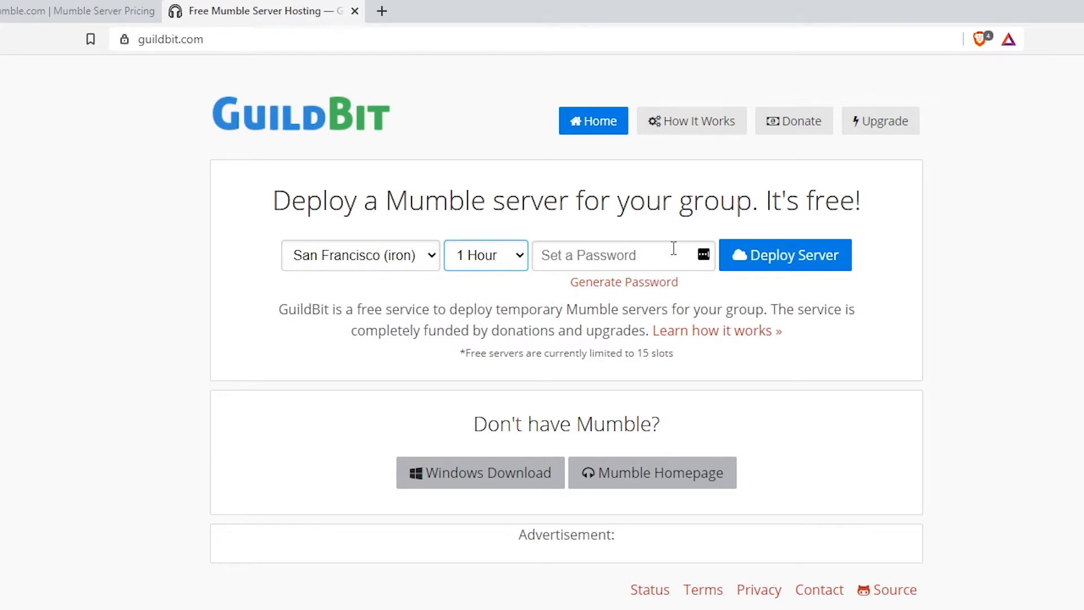
pyautogui.click(622, 255)
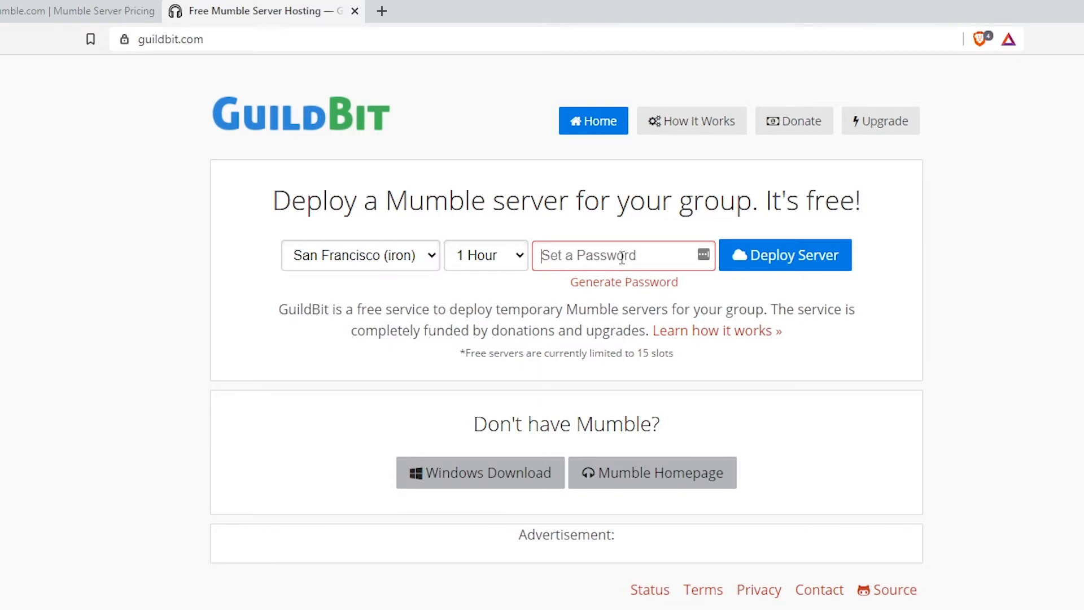
pyautogui.moveTo(624, 280)
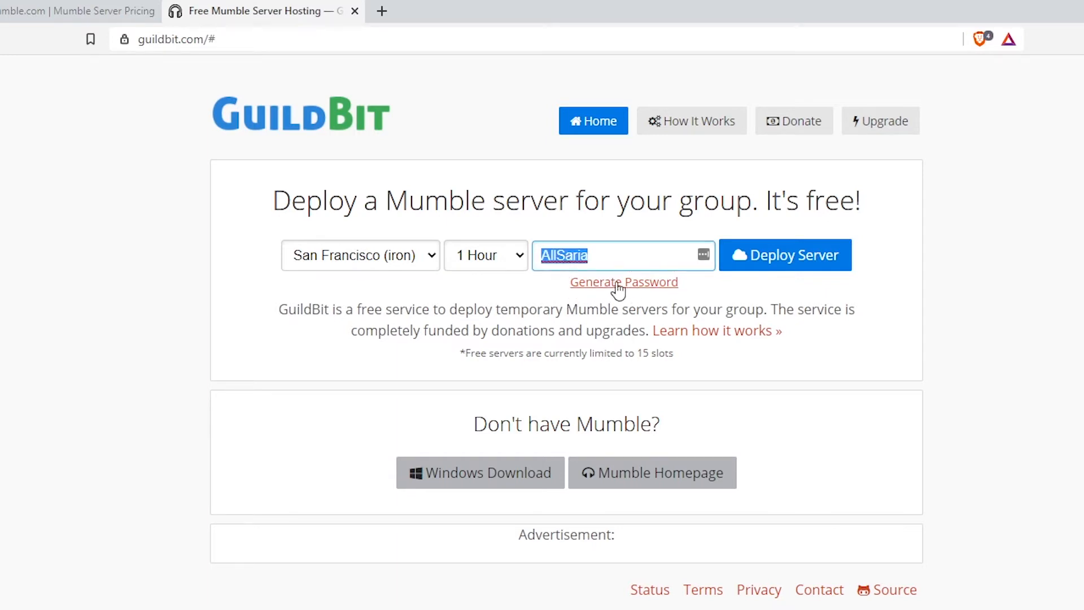
pyautogui.moveTo(588, 270)
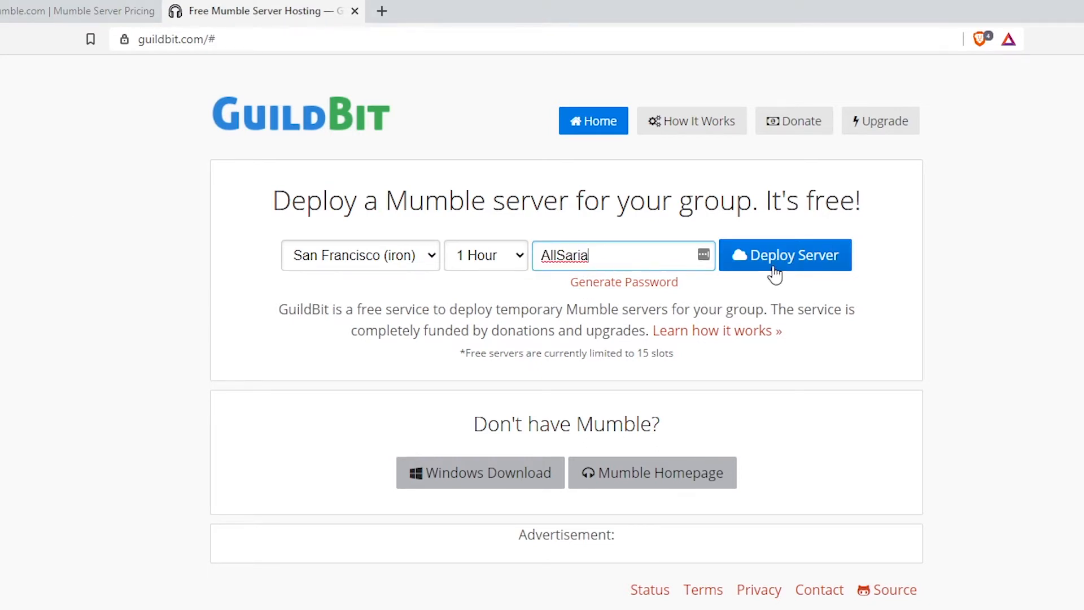
pyautogui.click(785, 254)
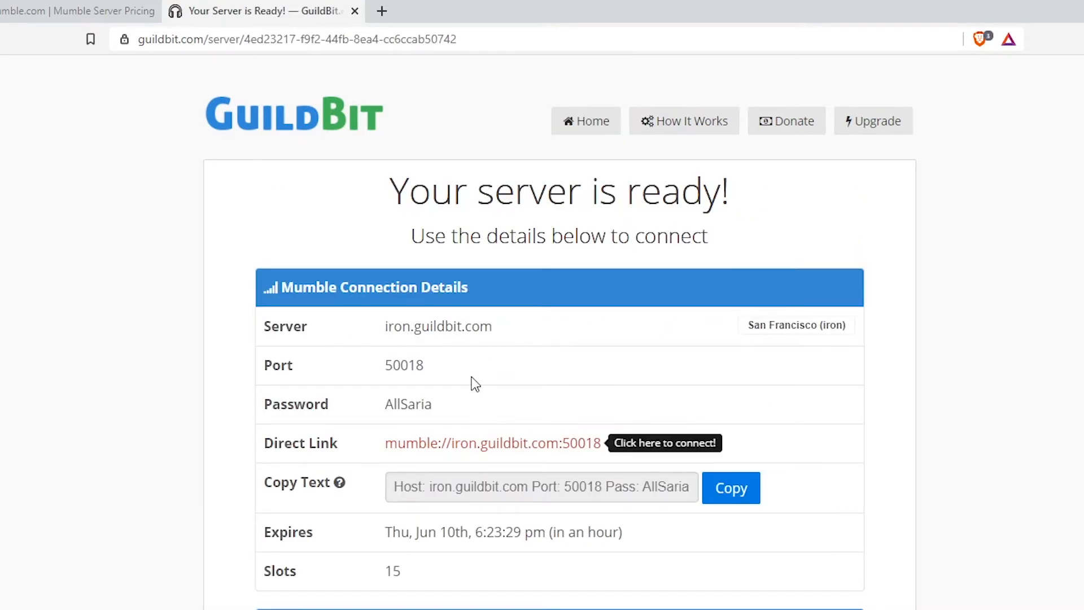
pyautogui.moveTo(646, 443)
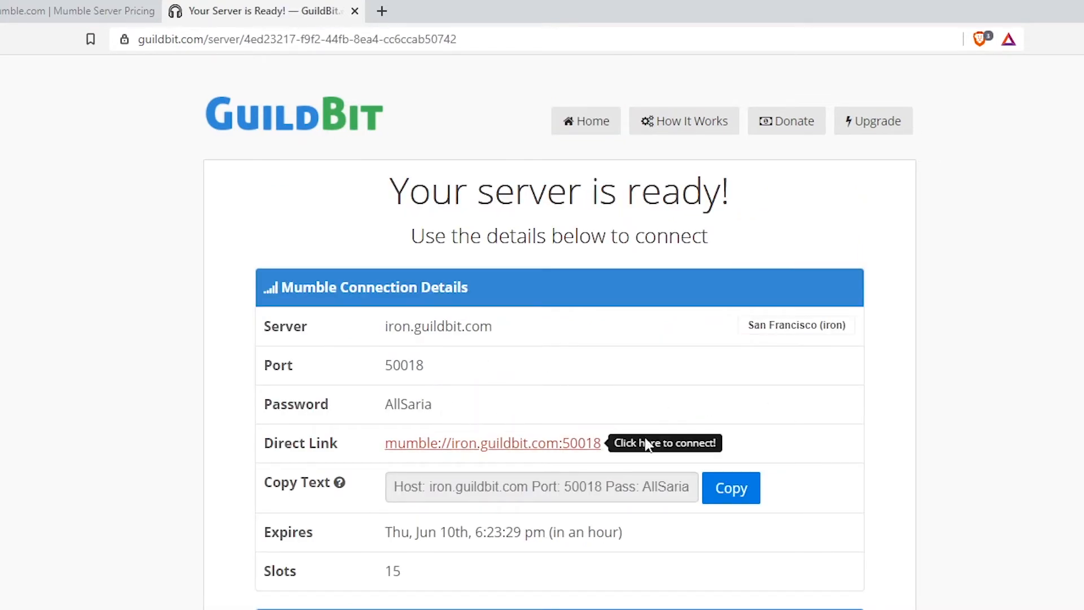
# Step: Connect via the Direct Link as Aco2Draco, accepting the untrusted certificate
pyautogui.click(492, 442)
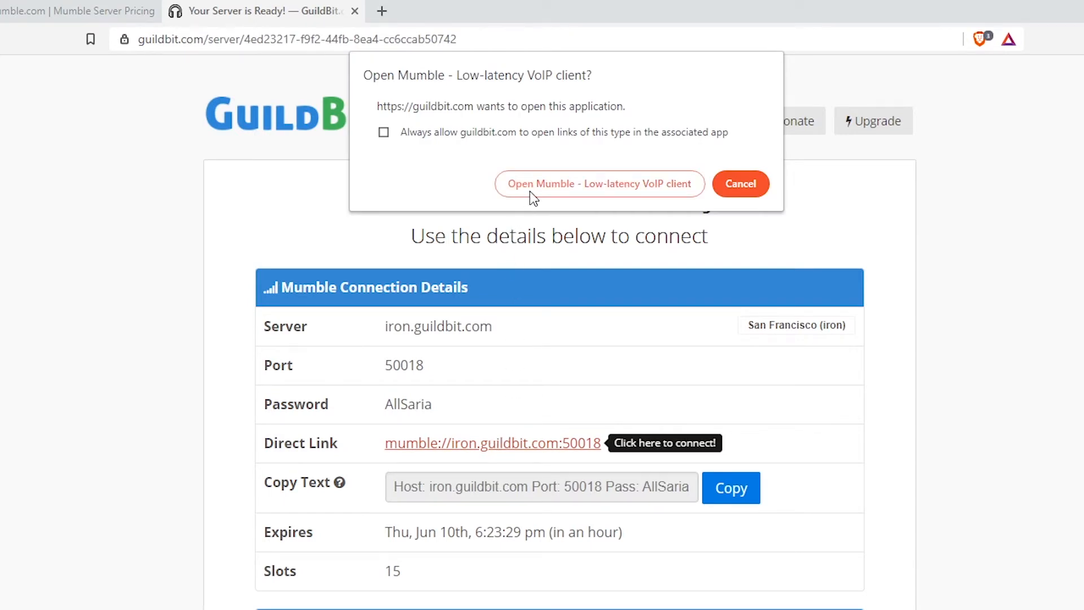
pyautogui.moveTo(583, 195)
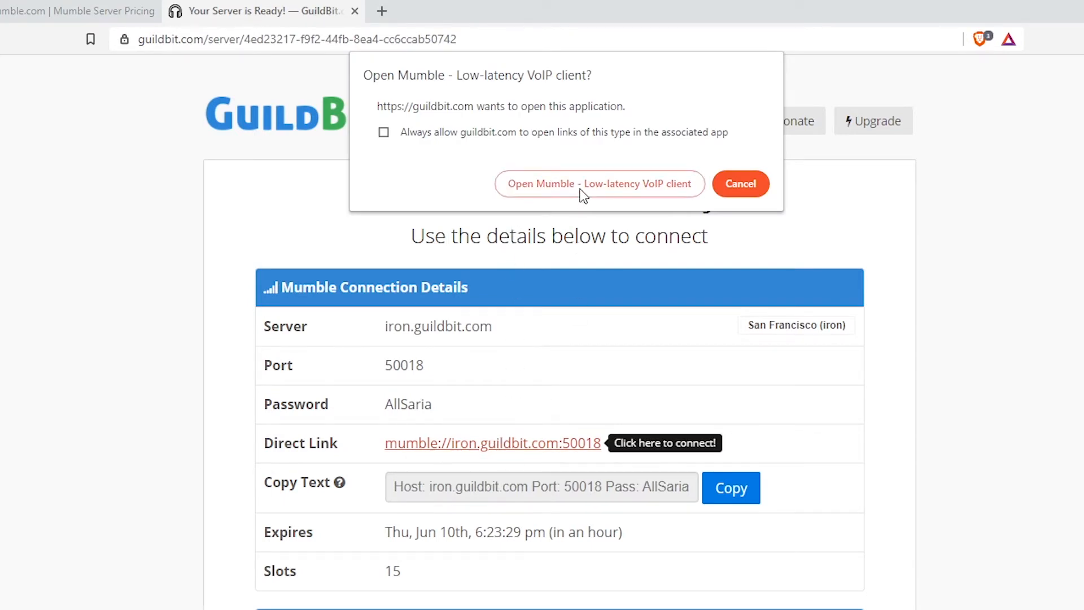
pyautogui.click(598, 183)
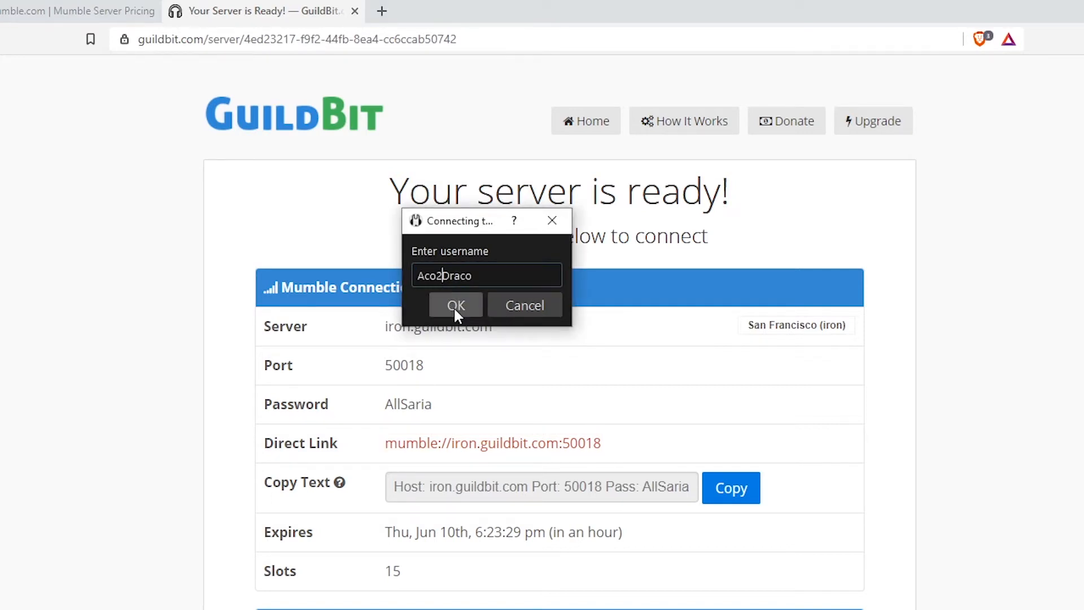
pyautogui.click(455, 305)
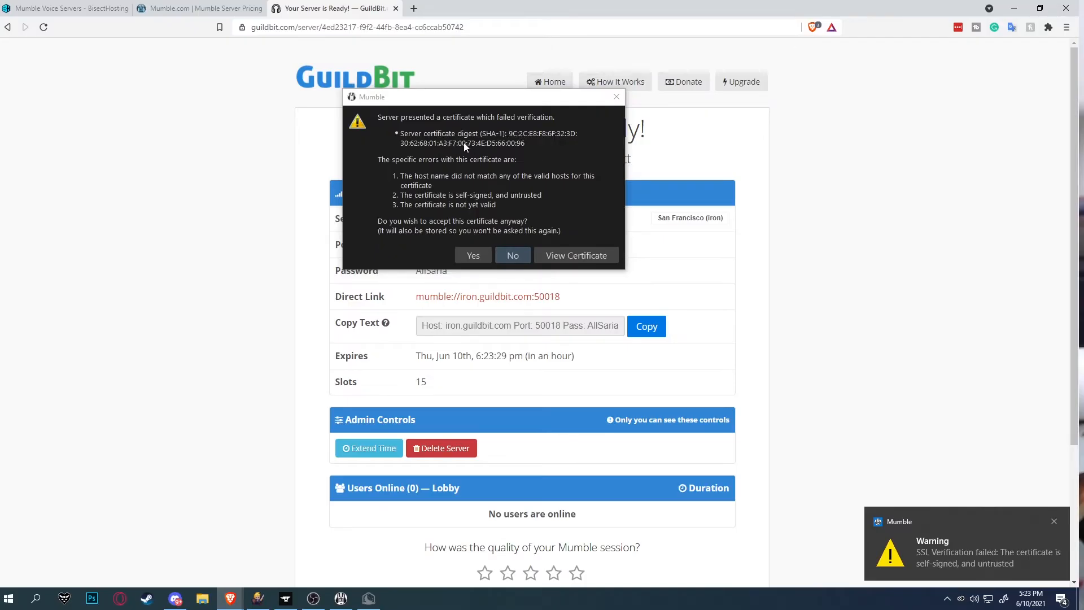
pyautogui.moveTo(453, 176)
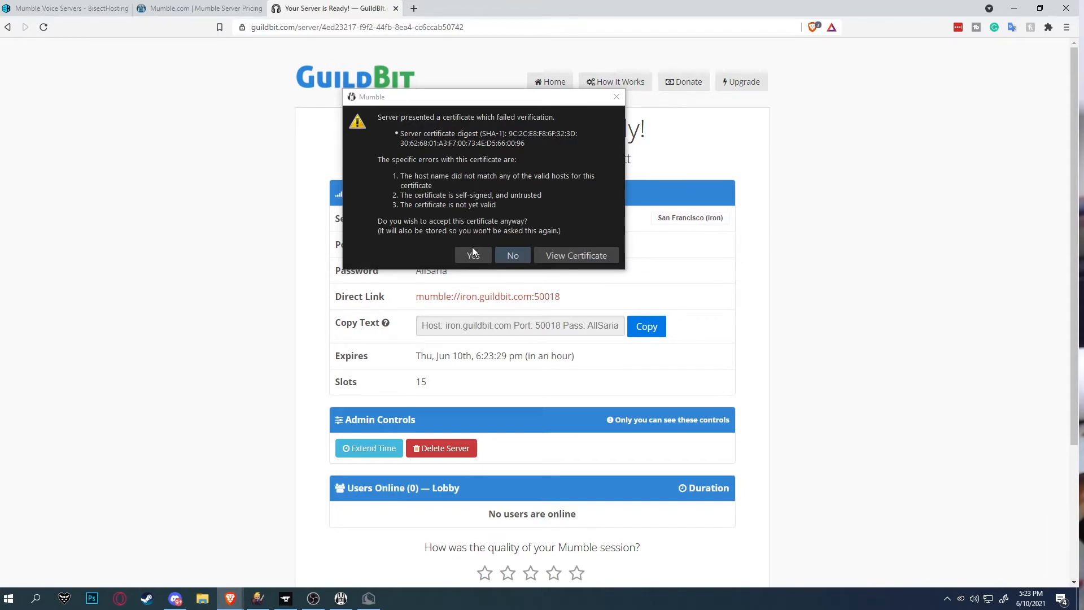
pyautogui.click(471, 255)
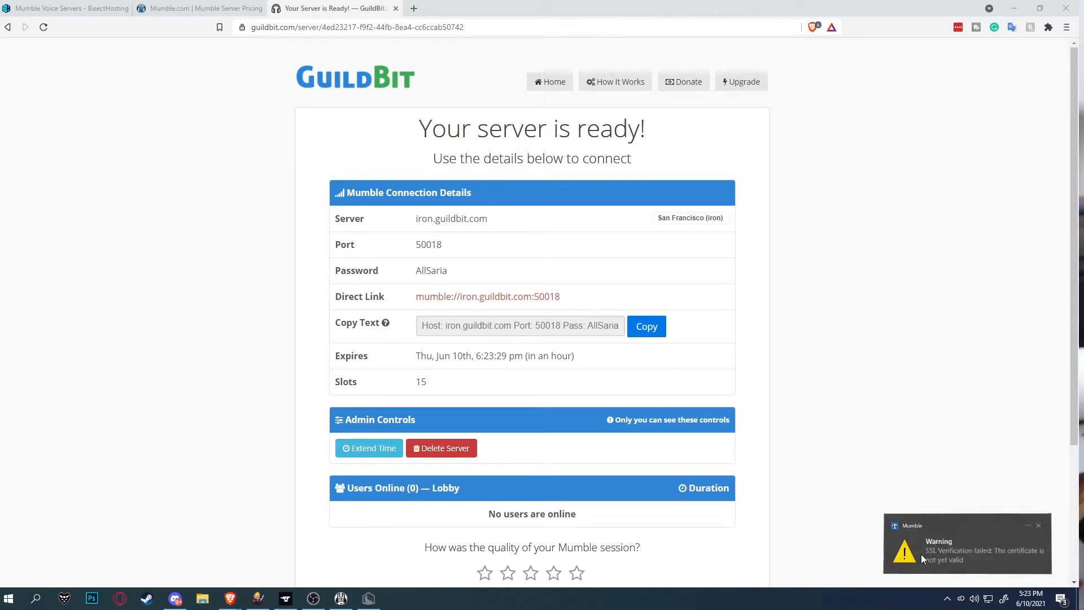
pyautogui.click(339, 598)
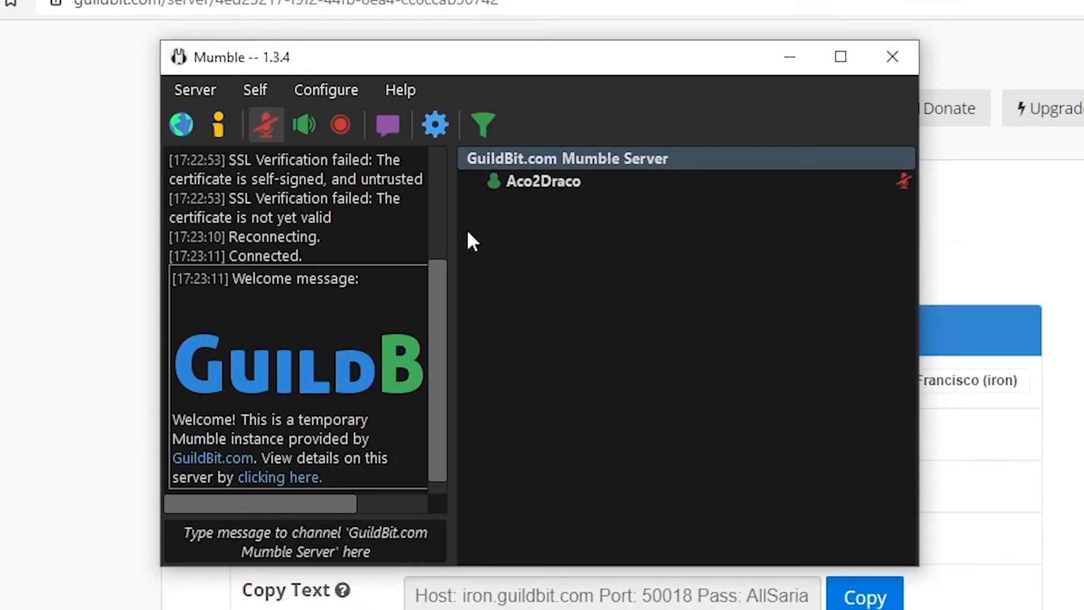
pyautogui.moveTo(543, 181)
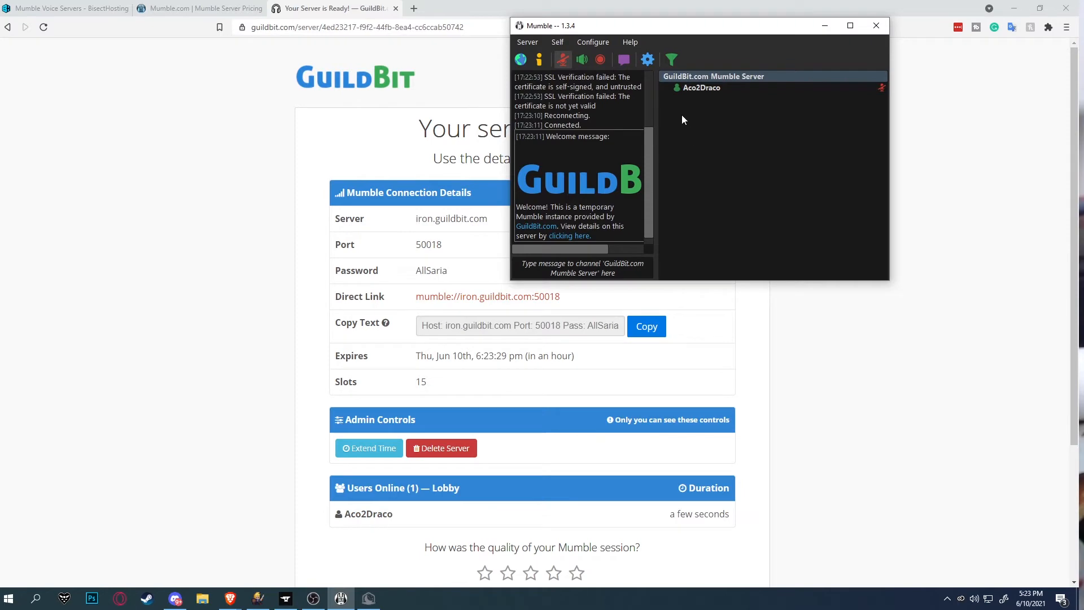
pyautogui.scroll(-3)
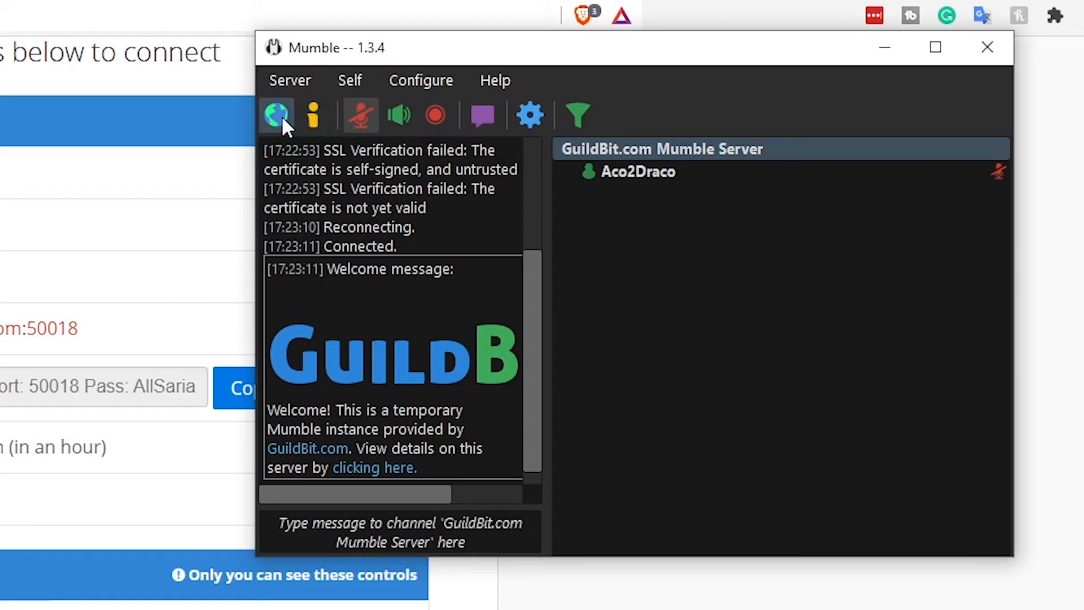
pyautogui.moveTo(276, 115)
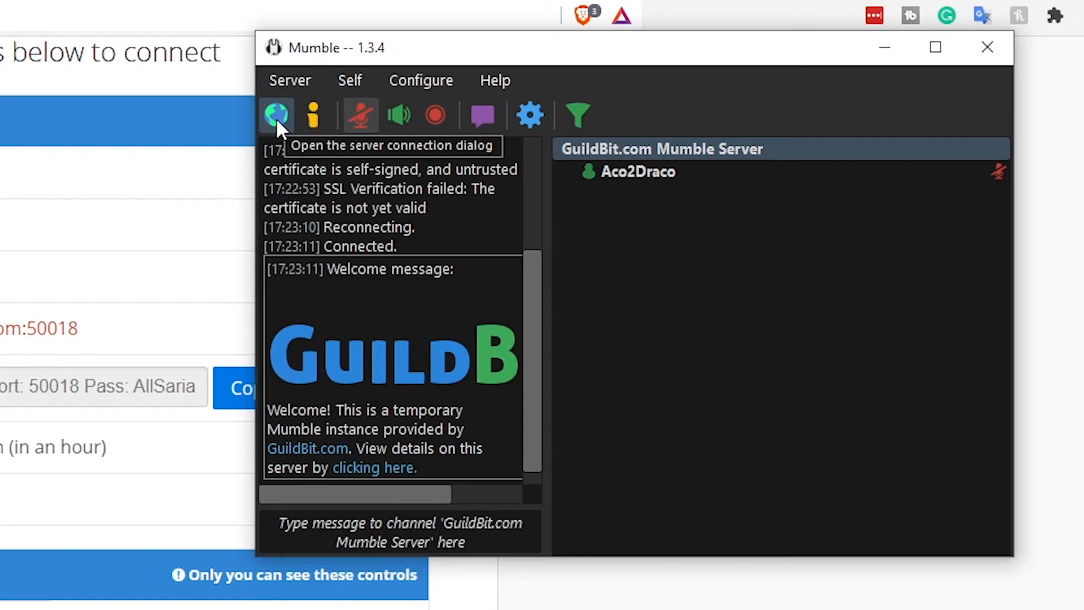
# Step: Add iron.guildbit.com on port 50018 as a new favourite server entry from the Connect dialog
pyautogui.click(276, 114)
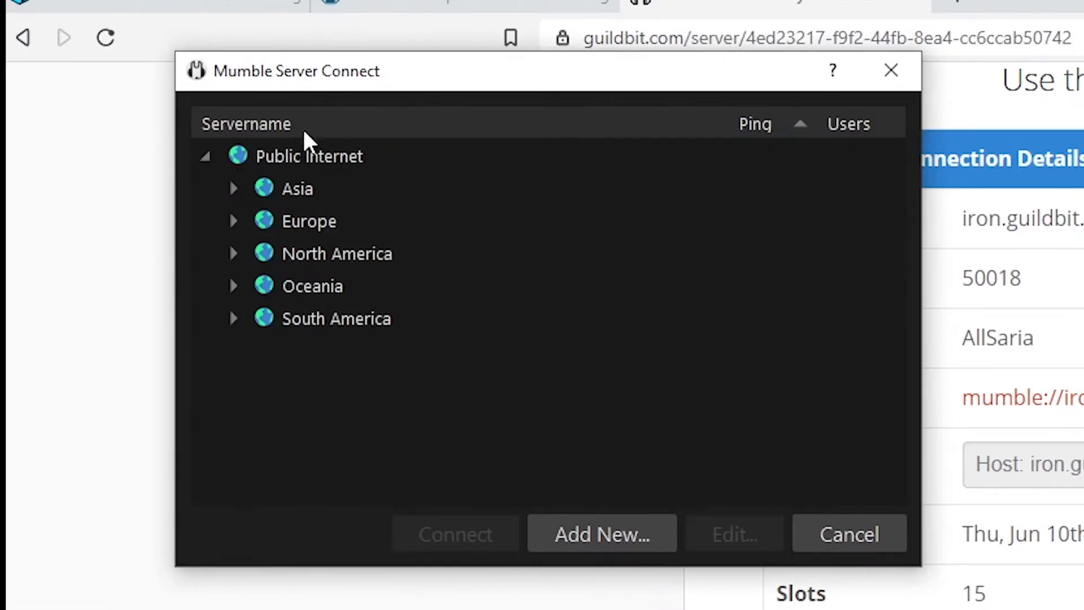
pyautogui.click(309, 156)
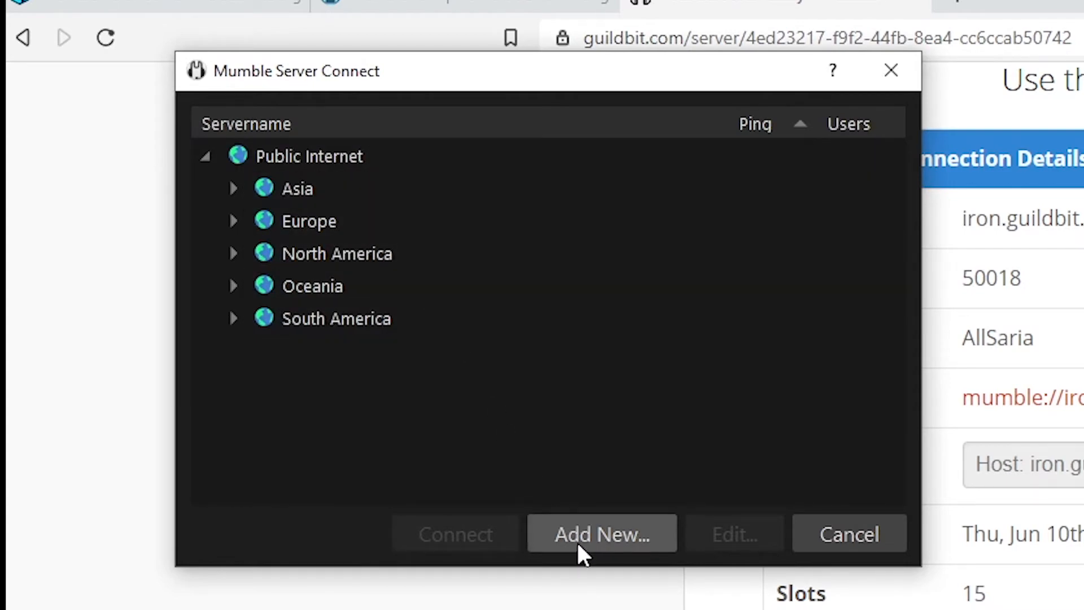
pyautogui.click(600, 533)
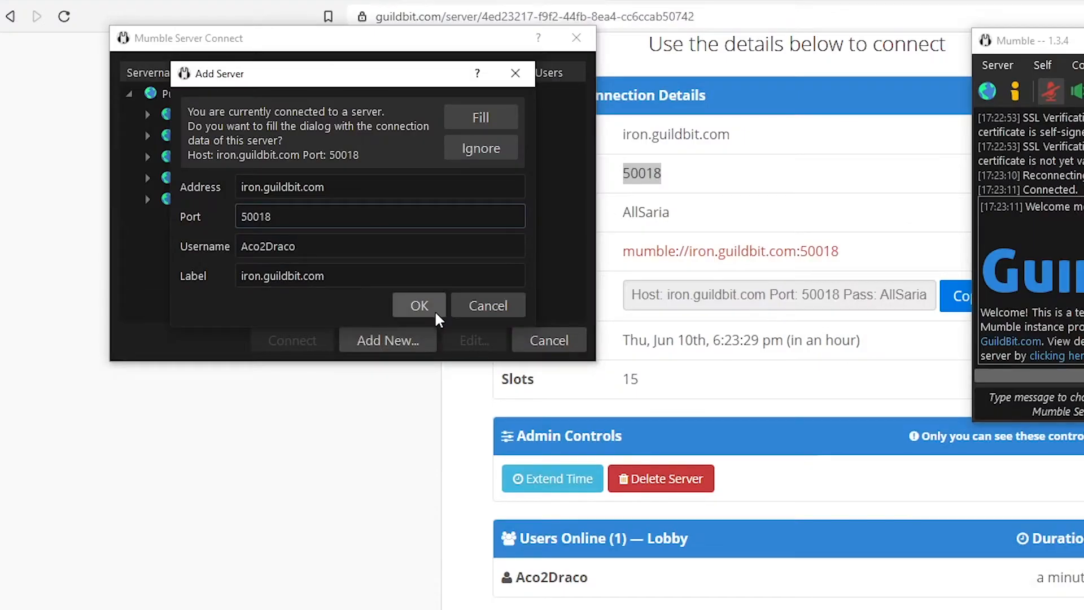
pyautogui.click(418, 306)
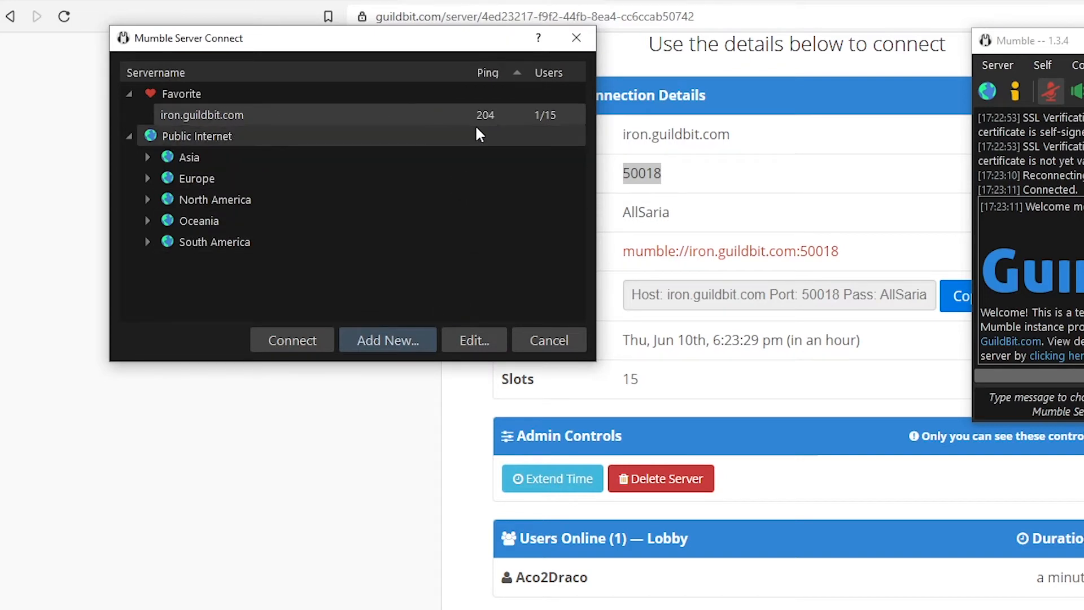
pyautogui.moveTo(396, 122)
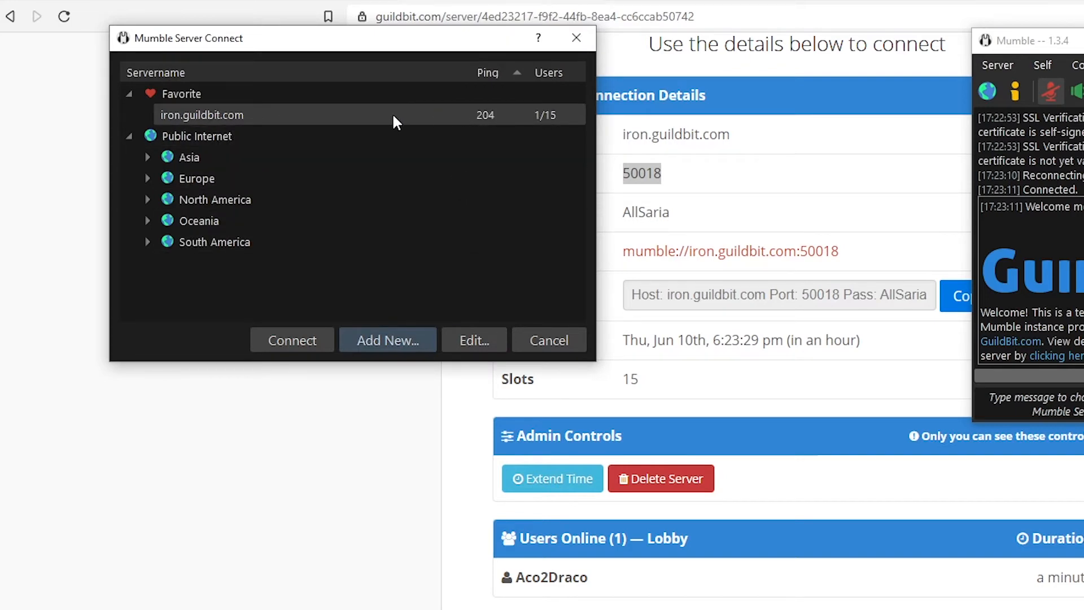
# Step: Disconnect Mumble from the GuildBit server via the Server menu
pyautogui.click(291, 340)
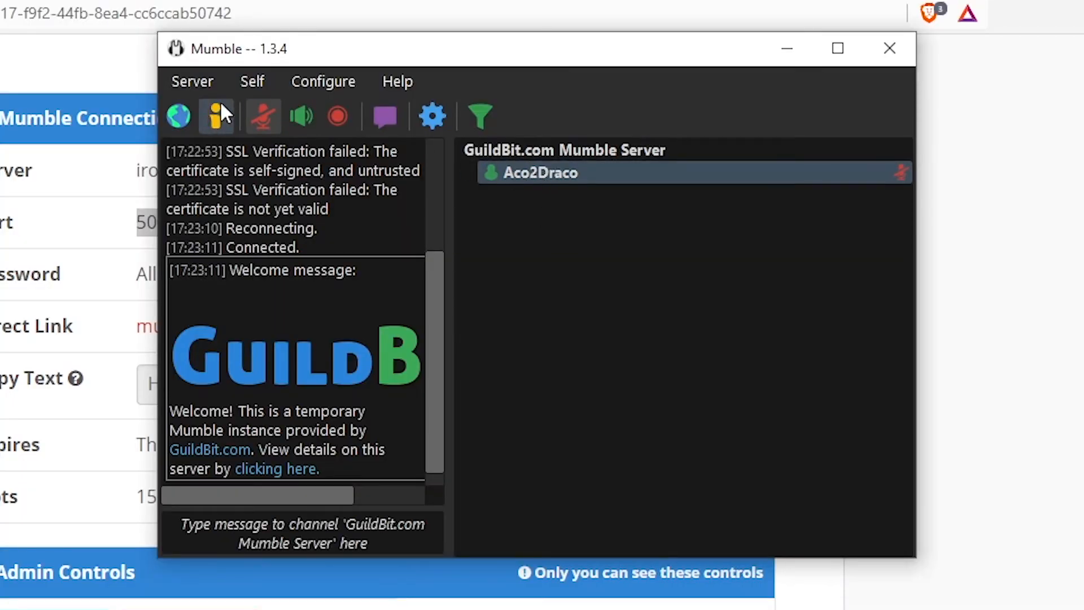
pyautogui.click(192, 81)
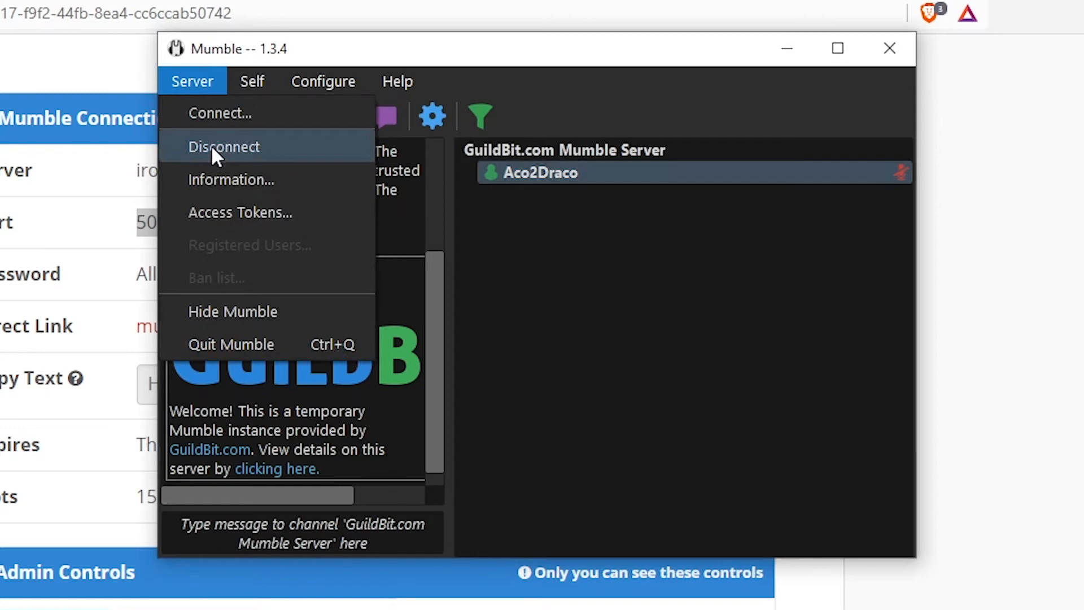
pyautogui.click(224, 146)
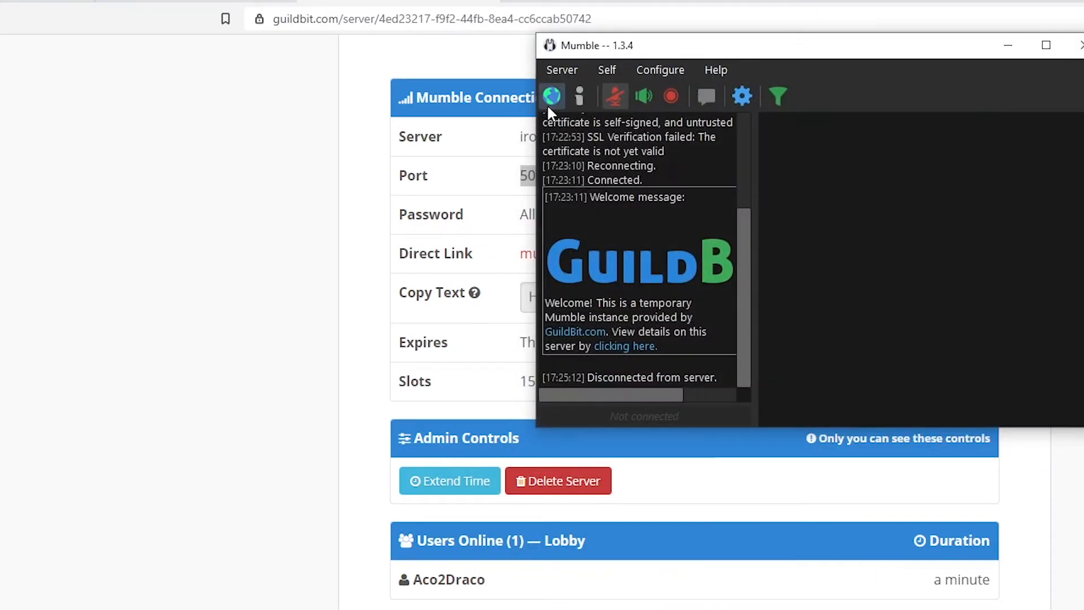
# Step: Reconnect through the saved iron.guildbit.com favourite, supplying the server password copied from GuildBit
pyautogui.click(552, 96)
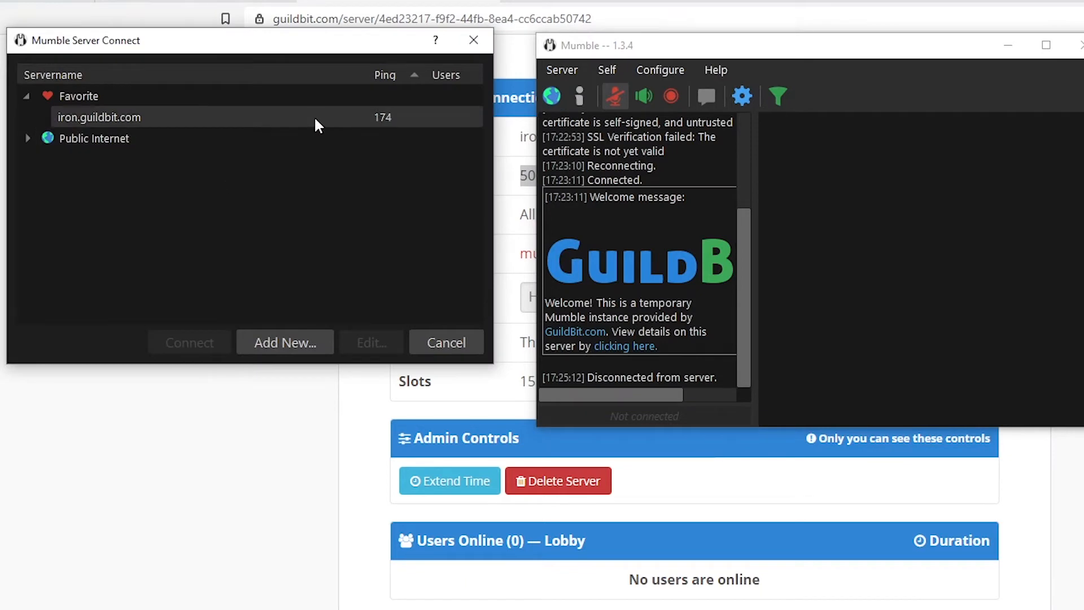
pyautogui.click(99, 117)
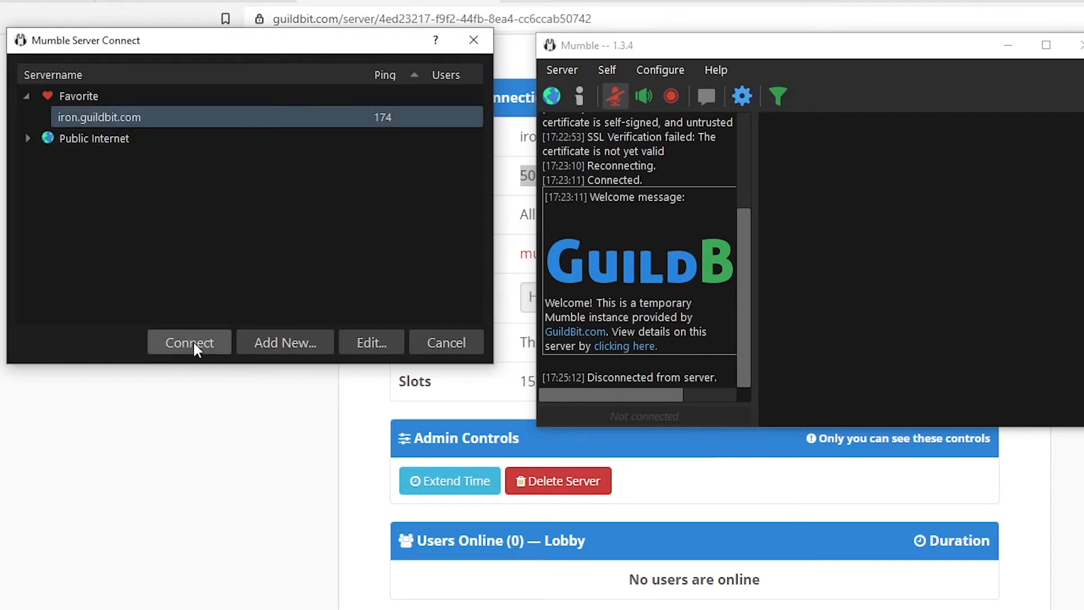
pyautogui.click(188, 342)
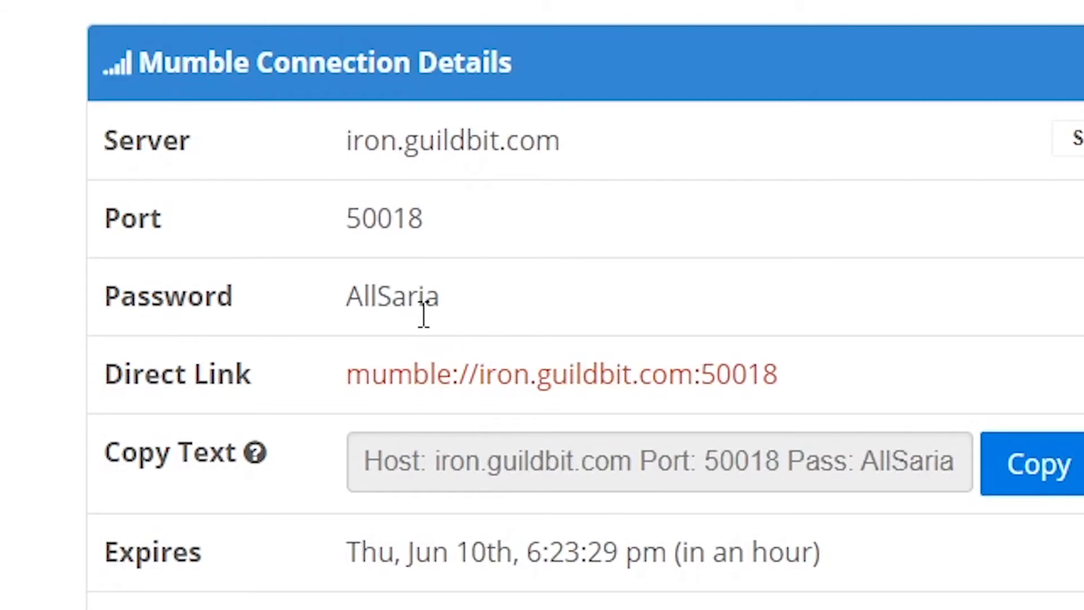
pyautogui.doubleClick(392, 295)
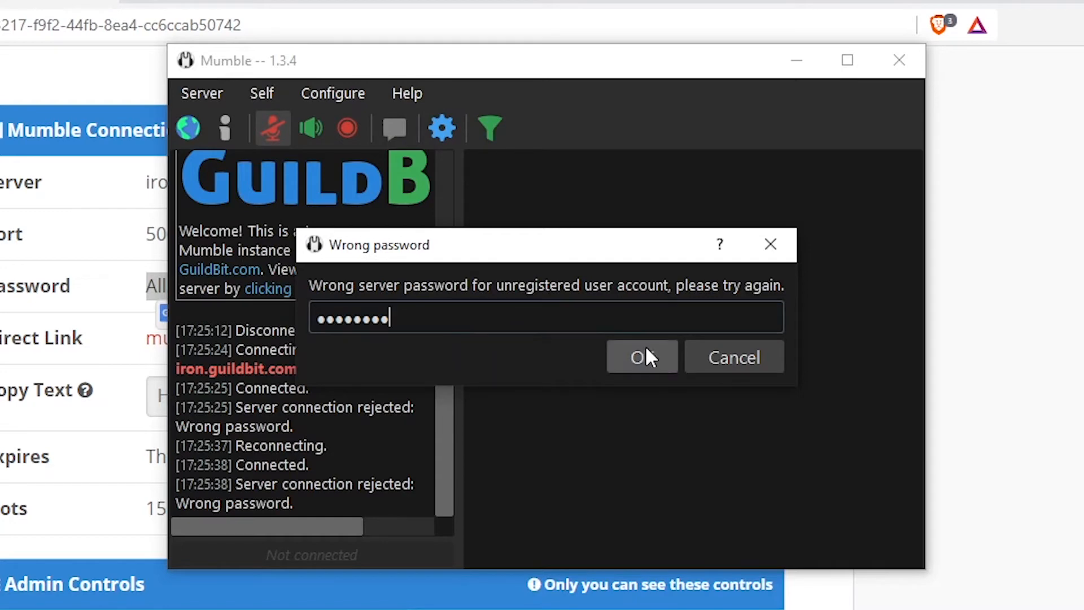
pyautogui.click(640, 357)
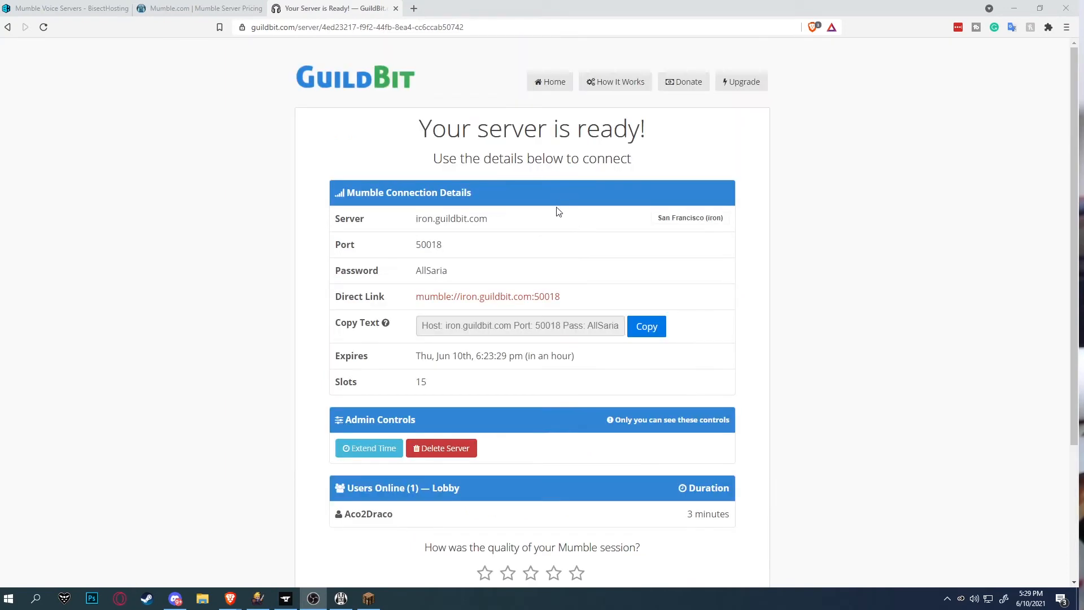
pyautogui.moveTo(541, 243)
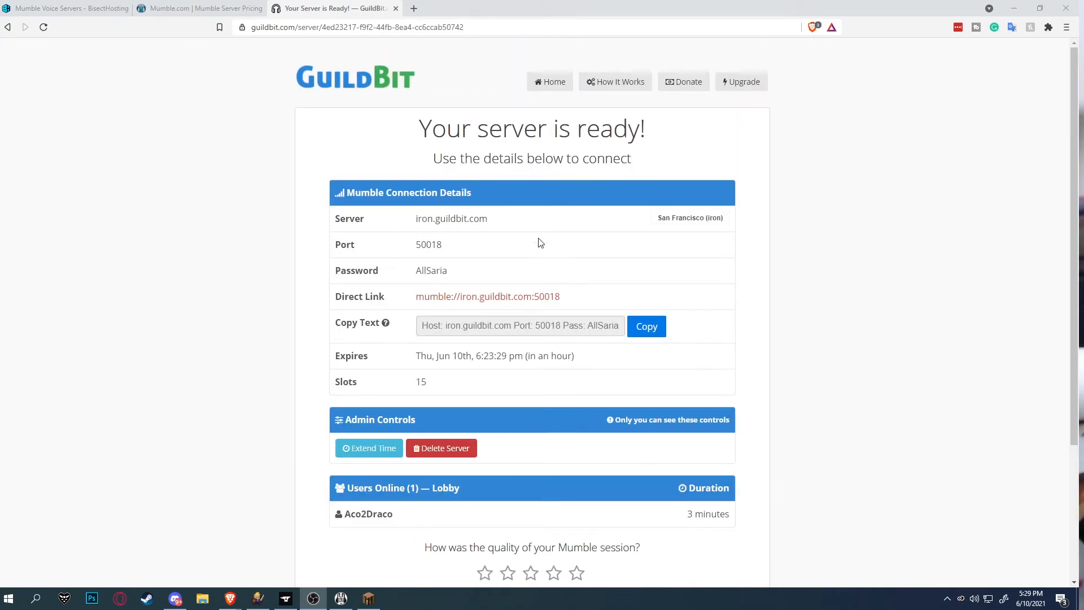
pyautogui.moveTo(581, 277)
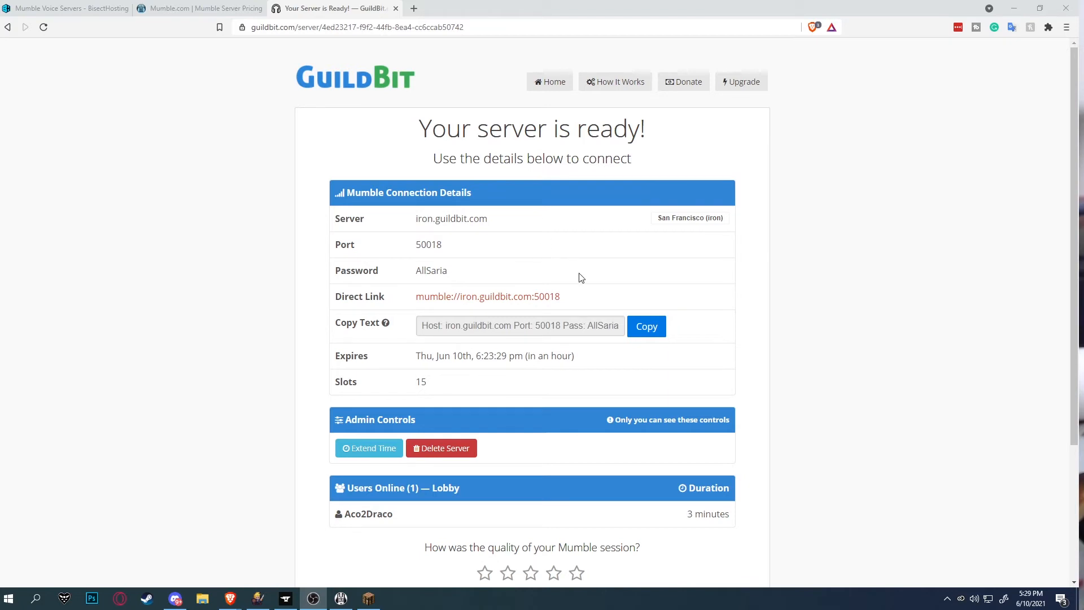
pyautogui.moveTo(570, 281)
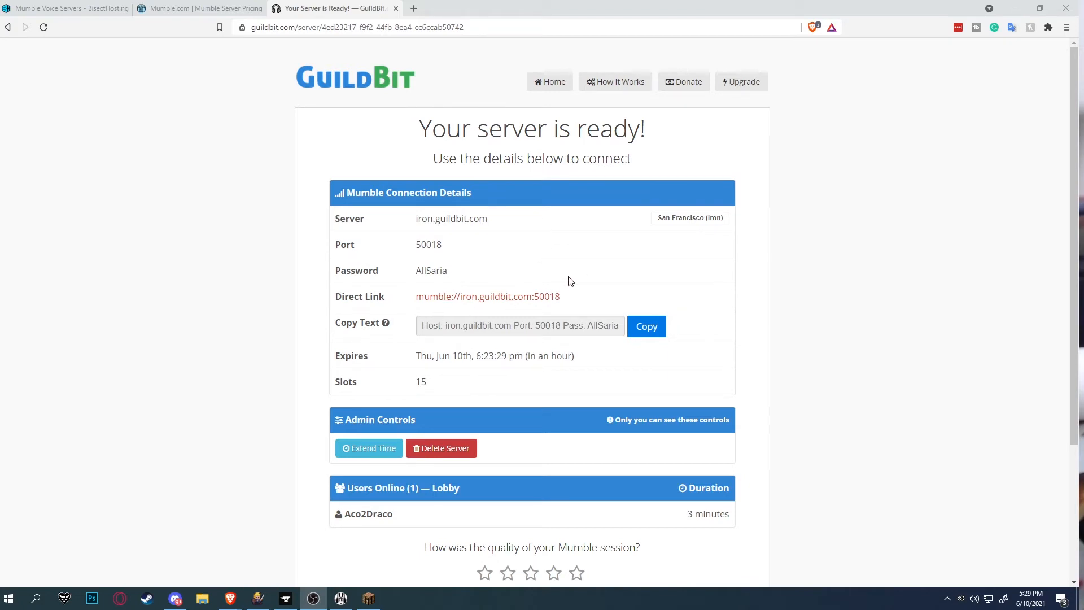
pyautogui.moveTo(481, 246)
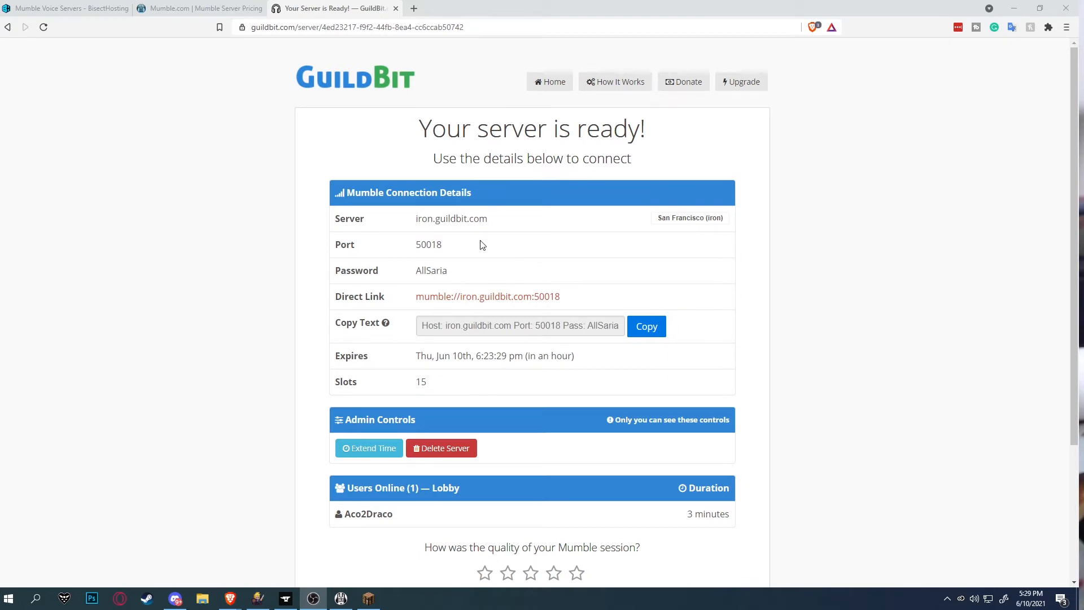
pyautogui.moveTo(423, 265)
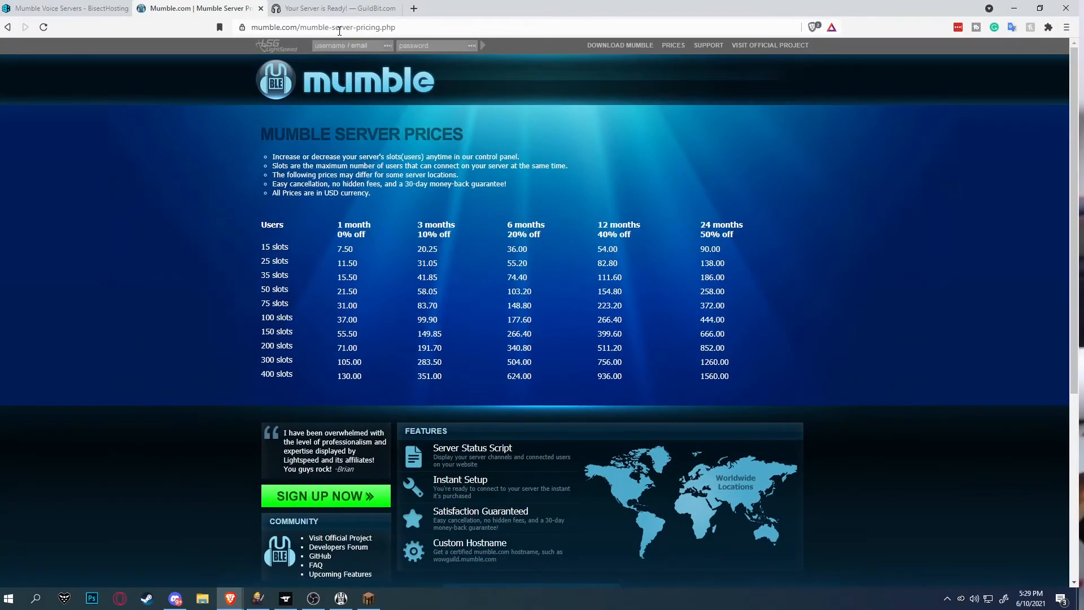
pyautogui.moveTo(619, 334)
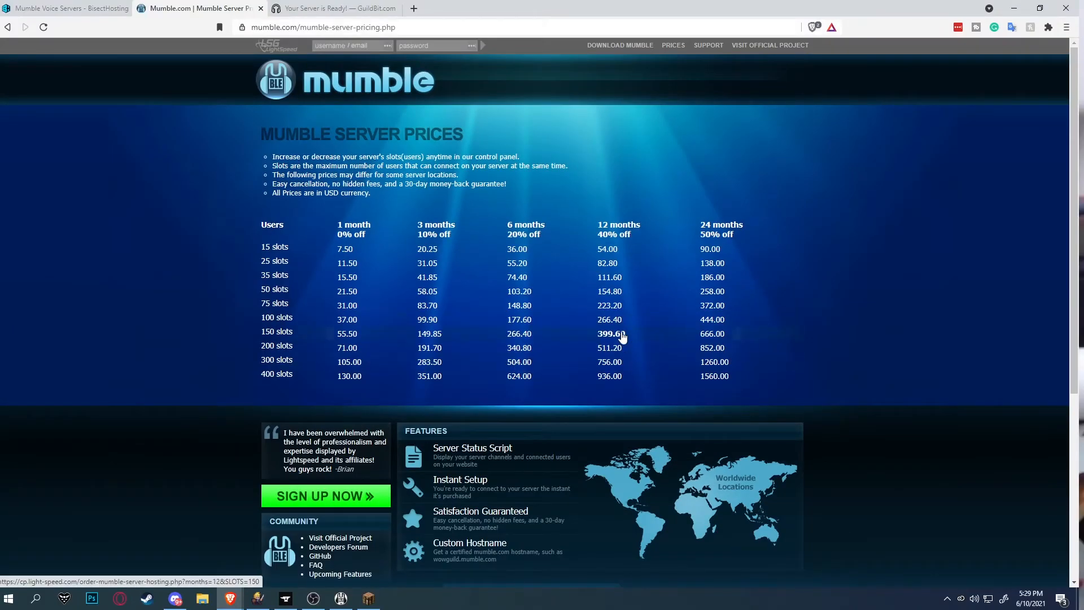
# Step: Review Mumble.com slot prices against BisectHosting's Mumble packages from $2.50 monthly, ending on BisectHosting
pyautogui.scroll(-3)
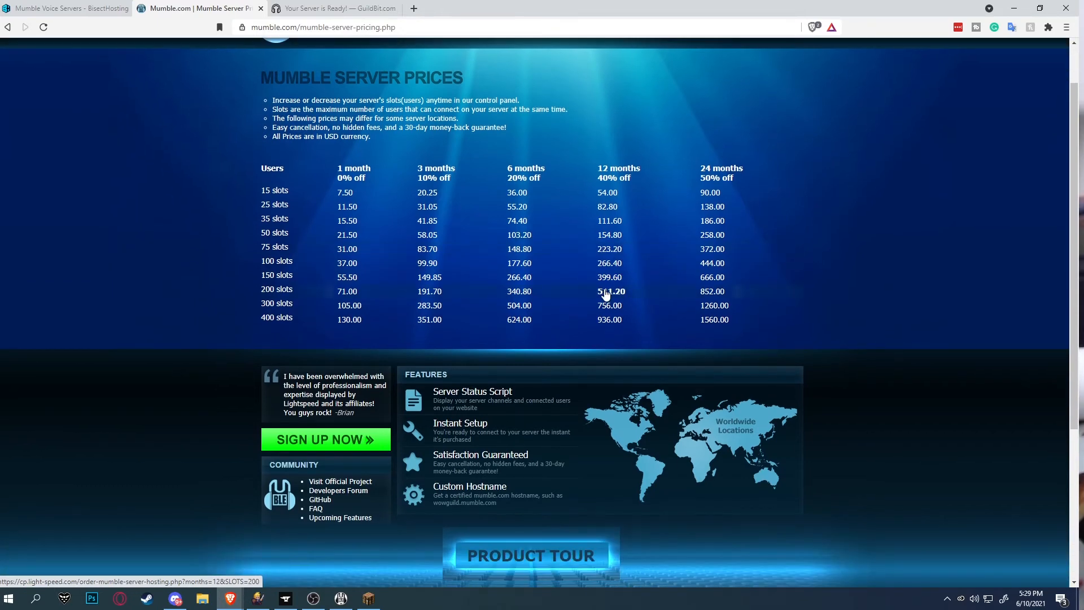
pyautogui.moveTo(520, 277)
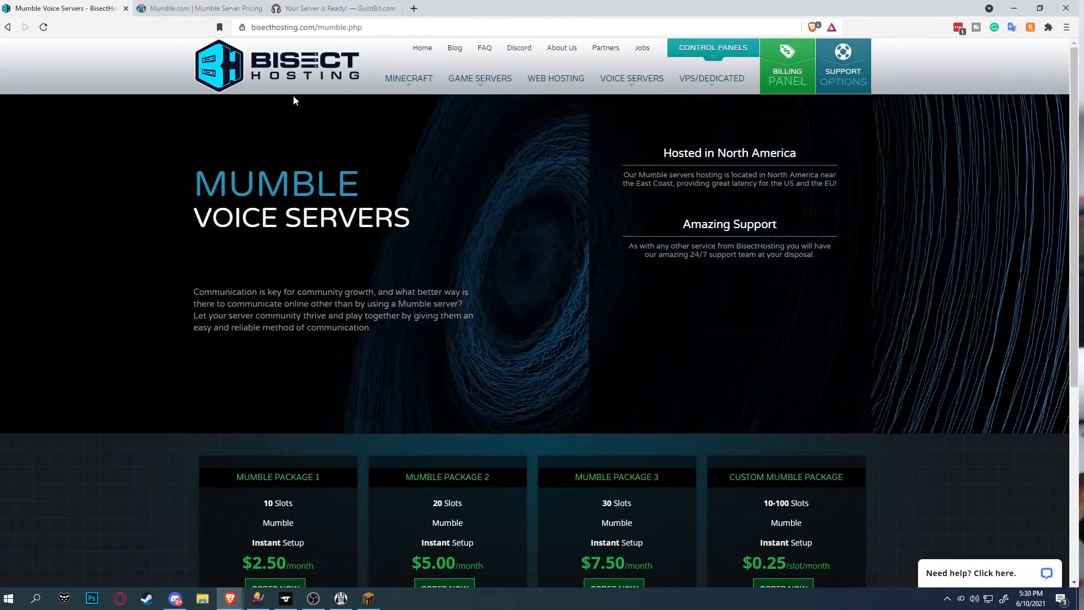
pyautogui.scroll(-3)
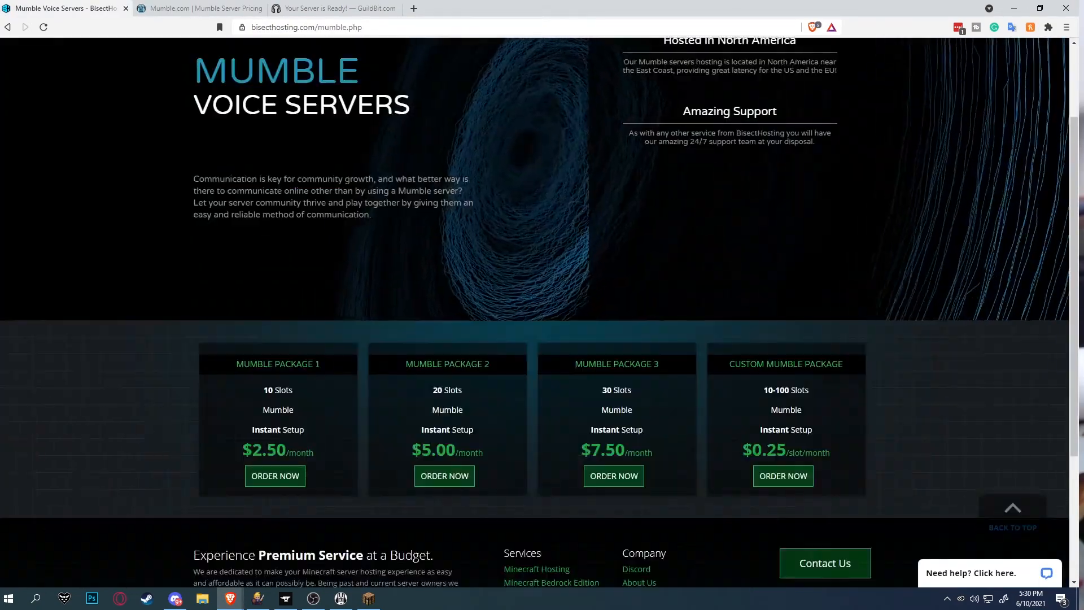
pyautogui.scroll(-3)
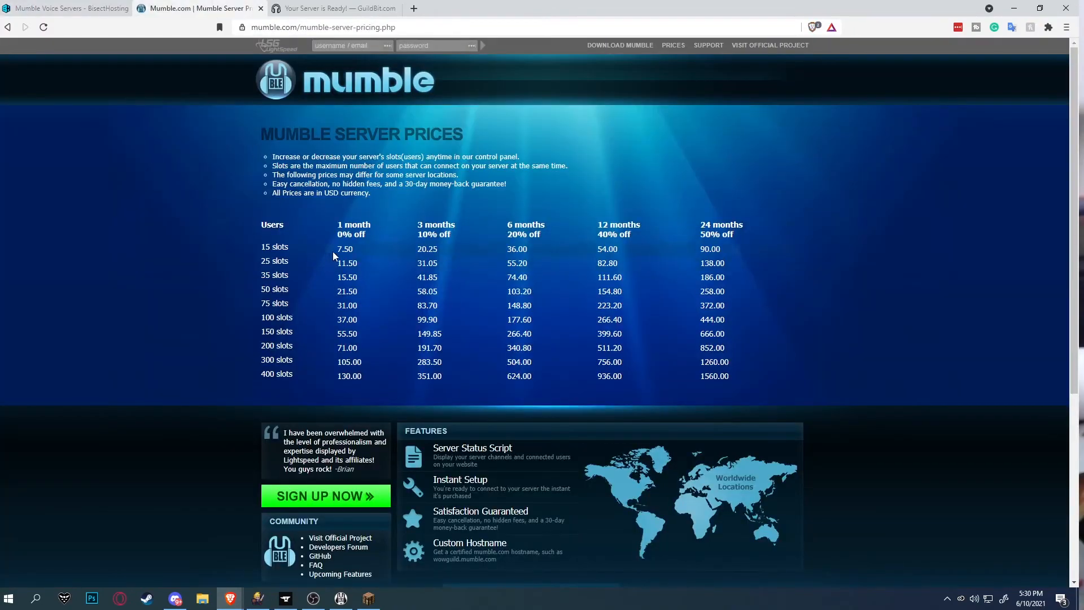
pyautogui.moveTo(345, 249)
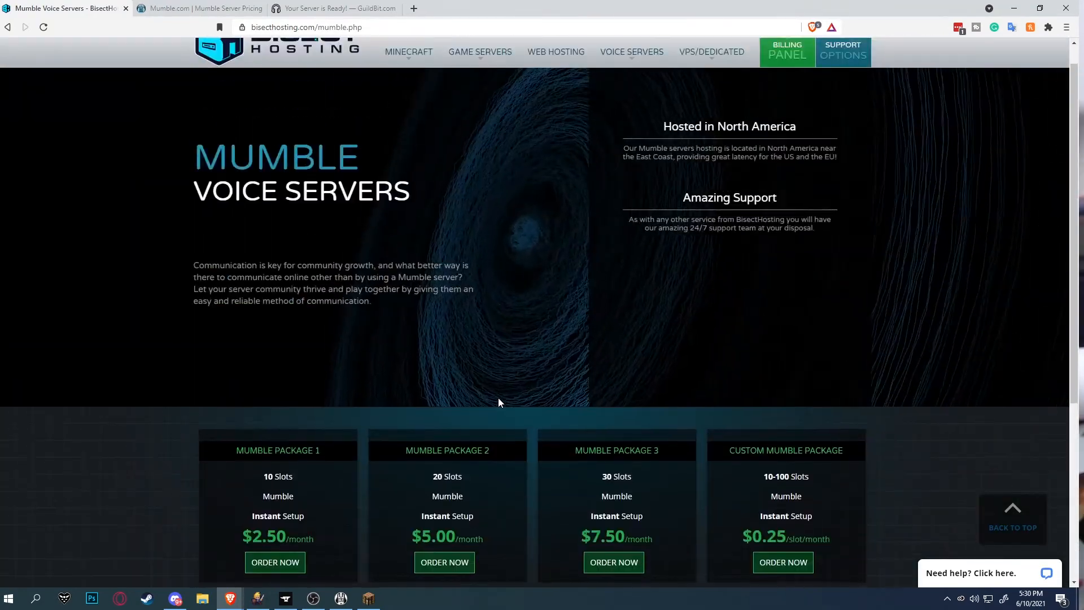
pyautogui.moveTo(394, 330)
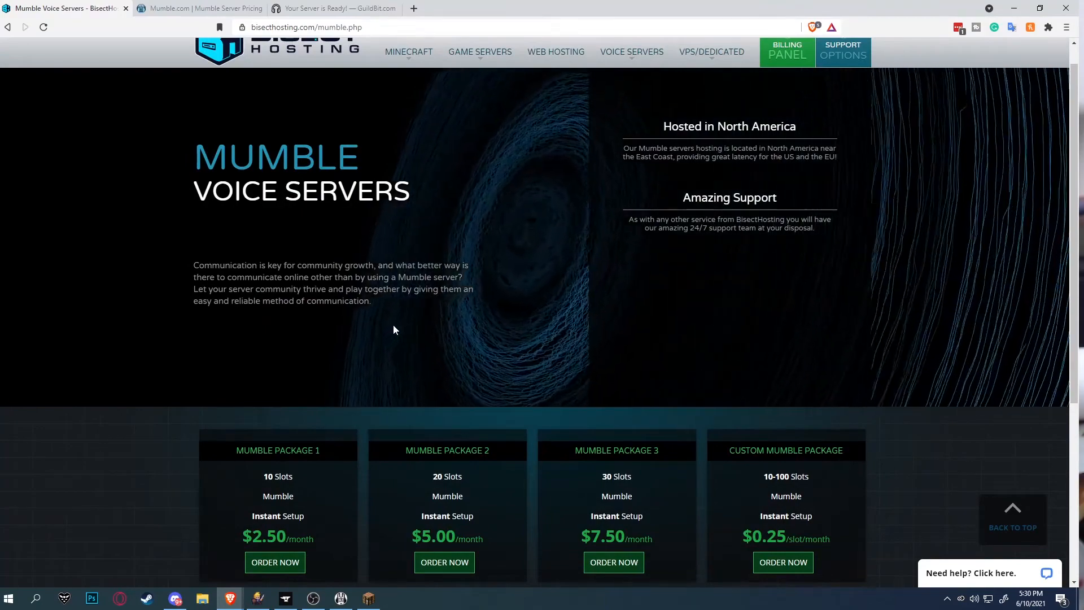
pyautogui.click(335, 9)
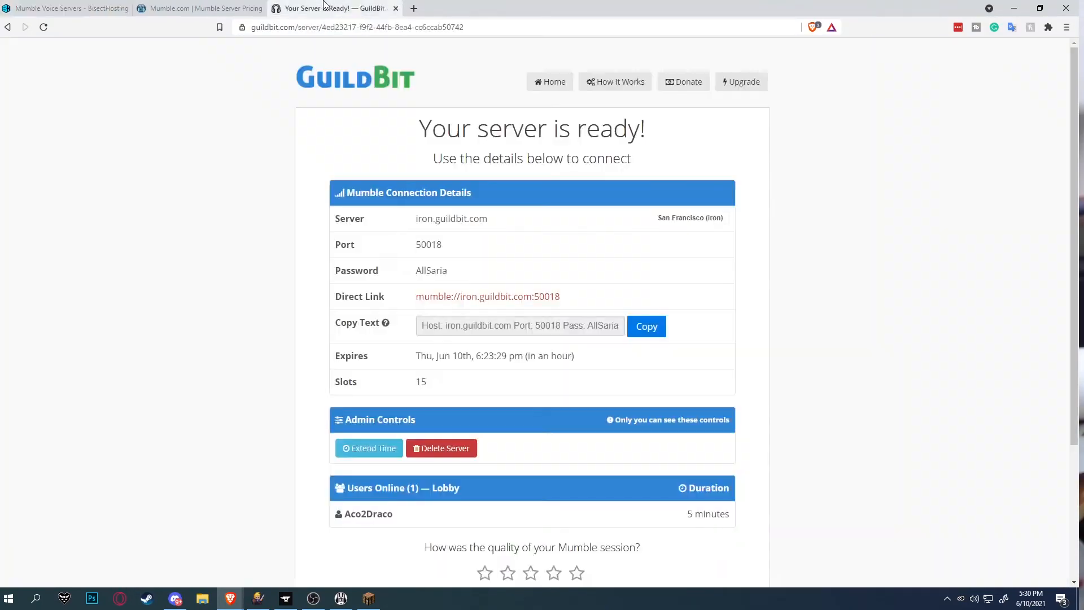
pyautogui.click(200, 8)
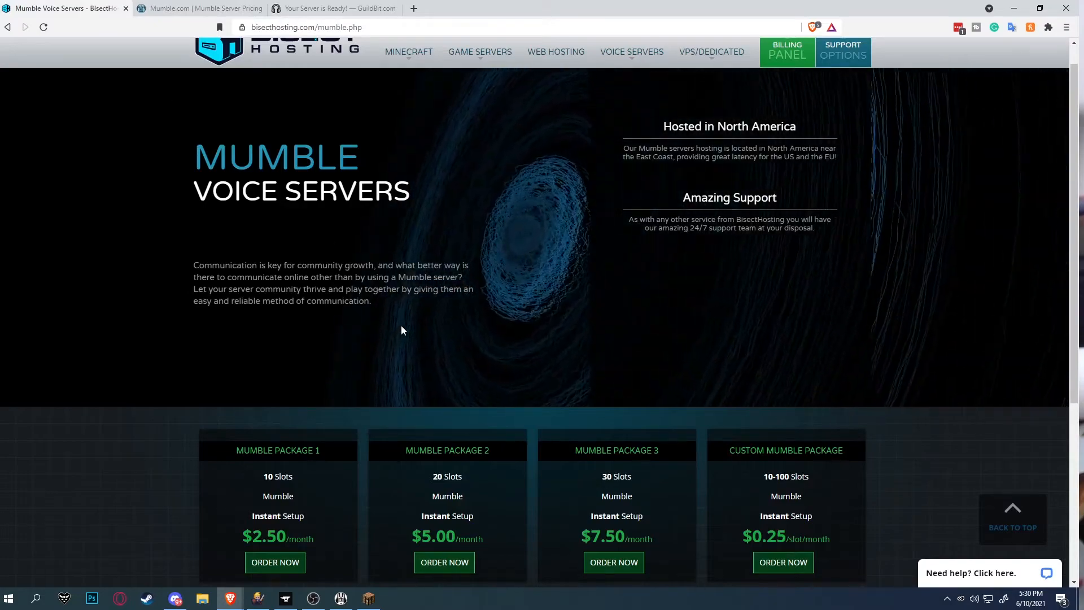
pyautogui.scroll(-3)
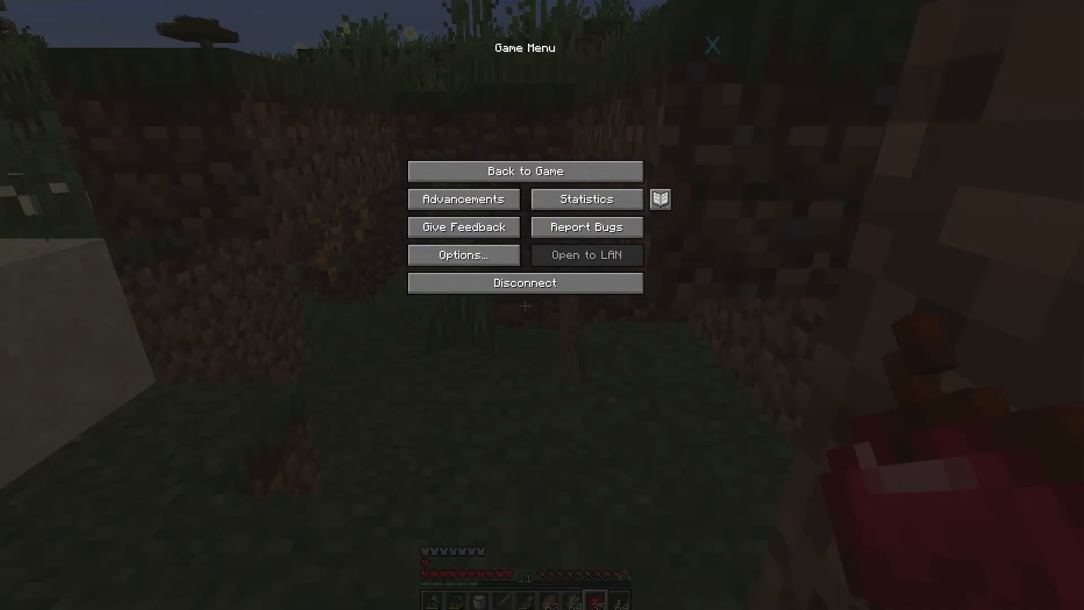
# Step: Resume playing in the Minecraft world via Back to Game
pyautogui.click(524, 170)
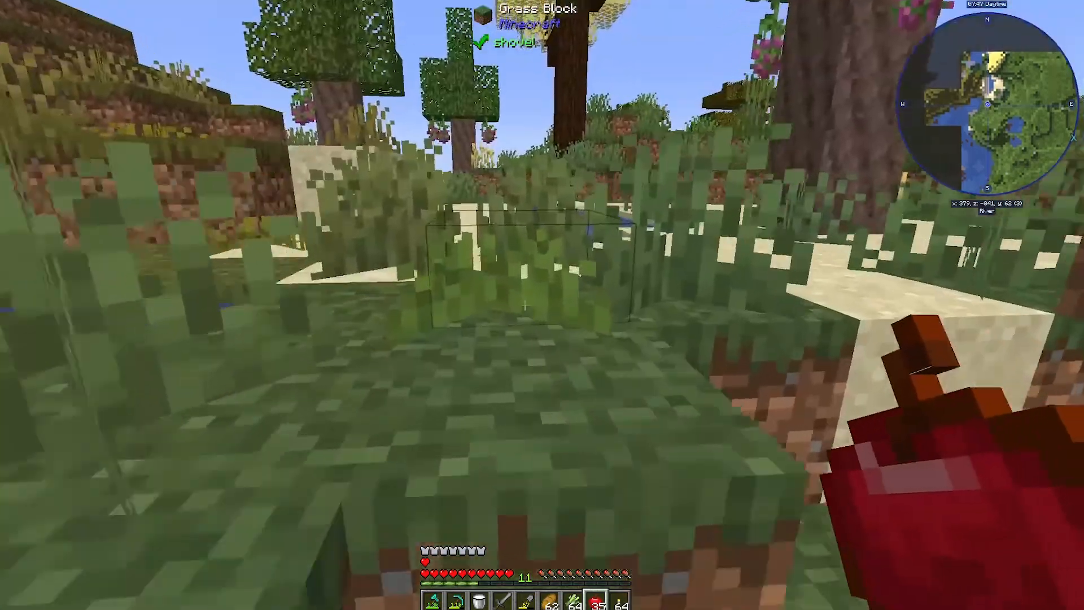